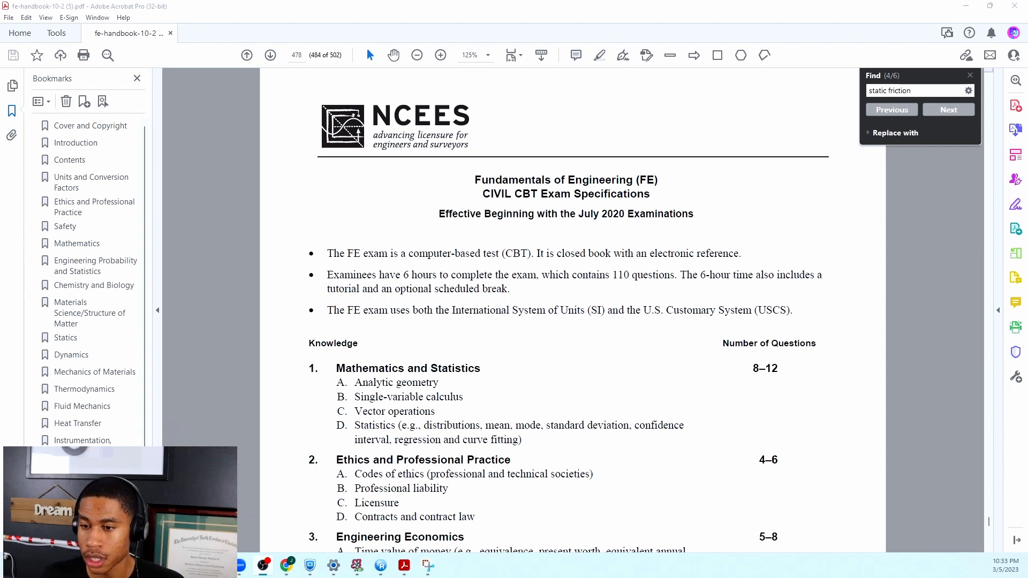
# Scroll the FE exam specification to the Statics topic list ending with Static friction
pyautogui.scroll(-3)
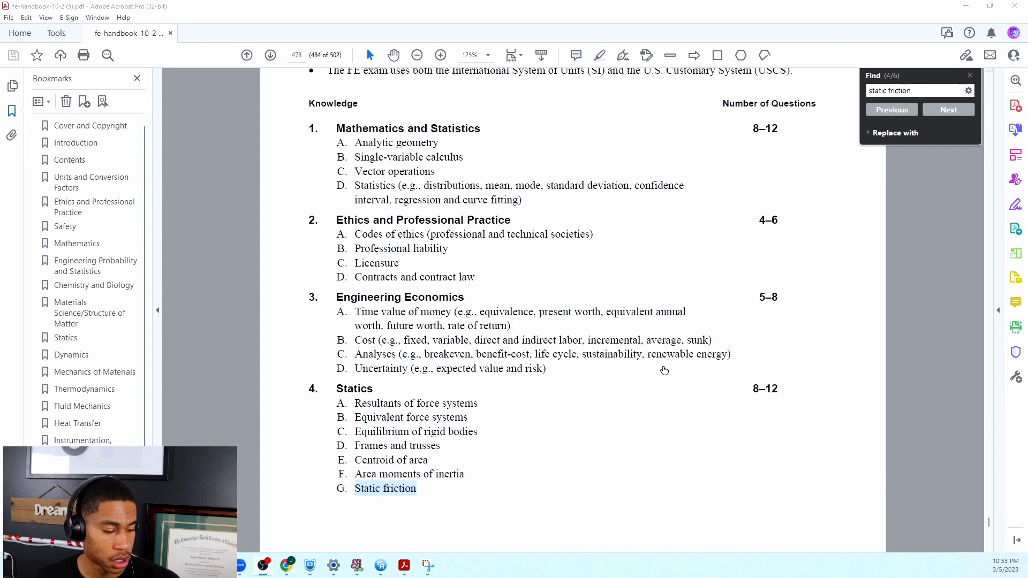
pyautogui.scroll(-3)
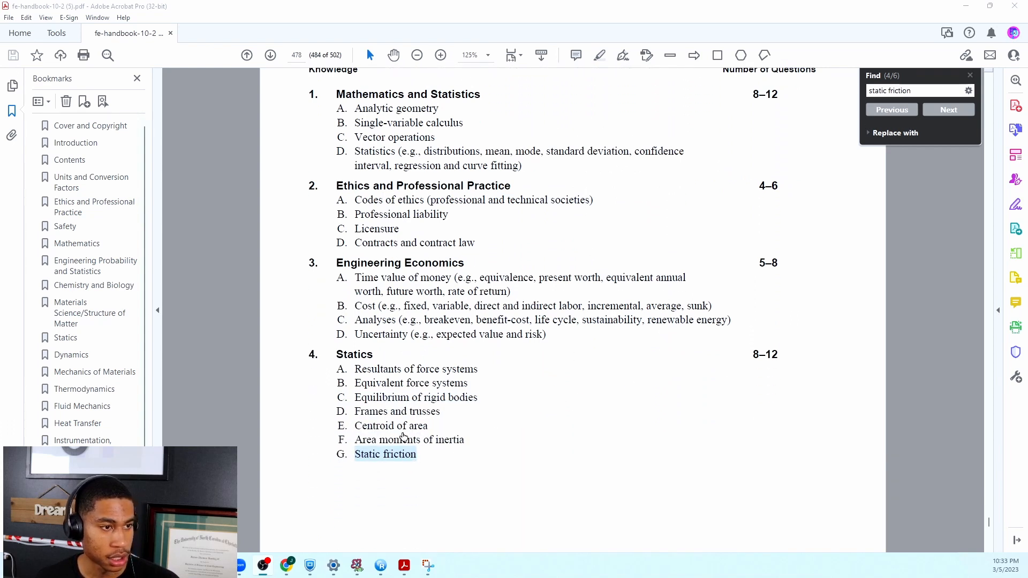
pyautogui.moveTo(733, 287)
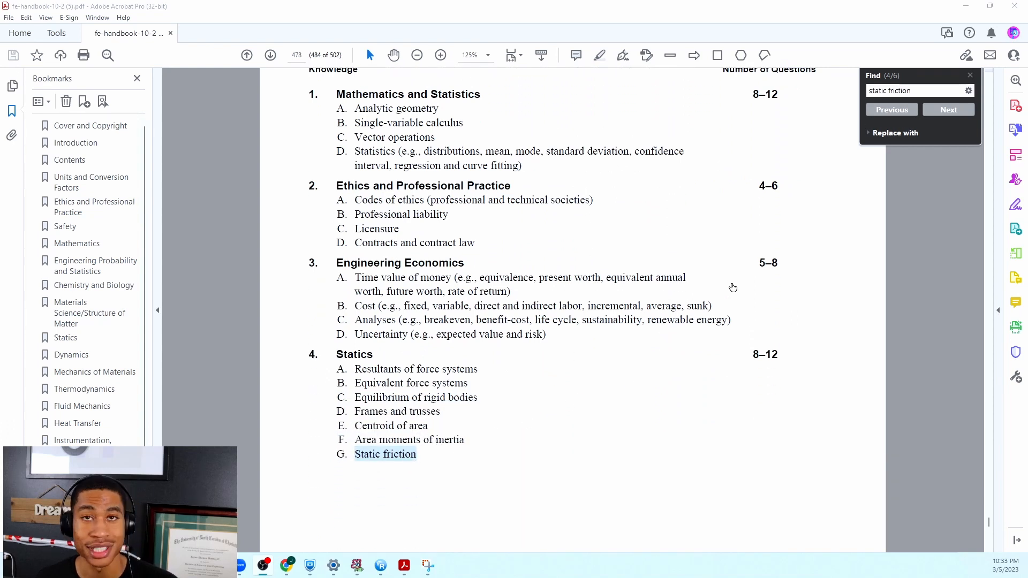
pyautogui.moveTo(518, 378)
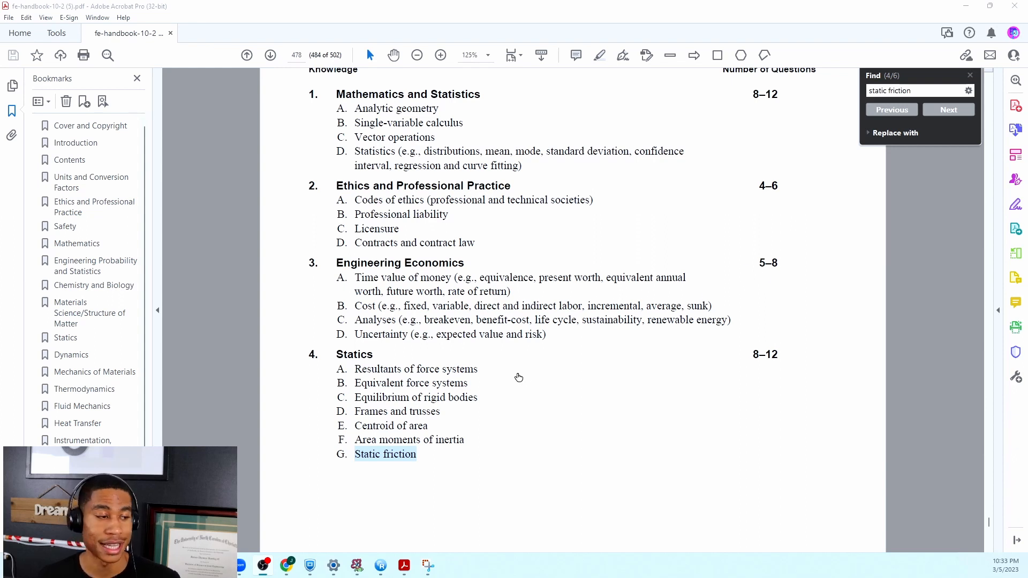
pyautogui.moveTo(532, 300)
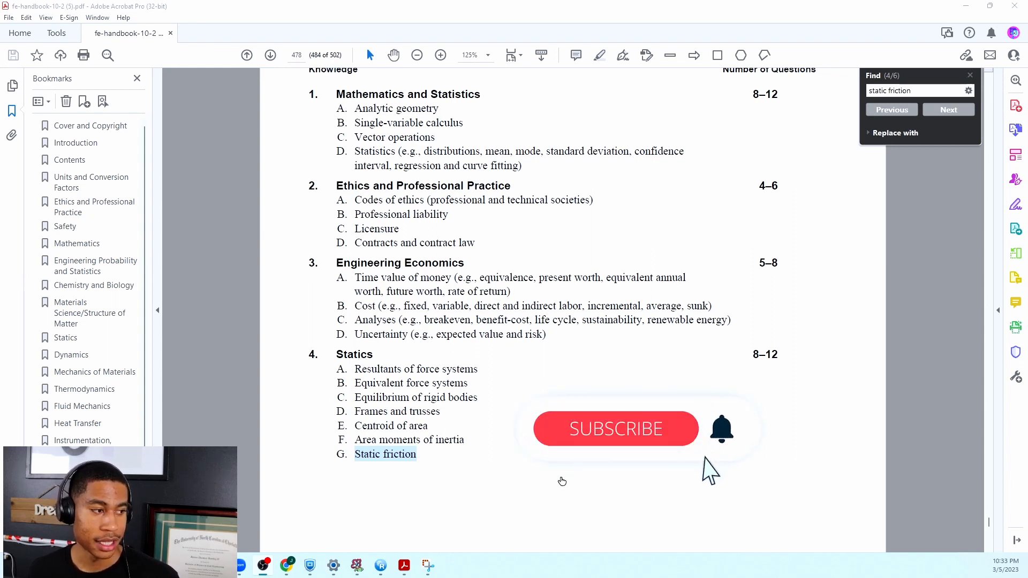
pyautogui.click(615, 429)
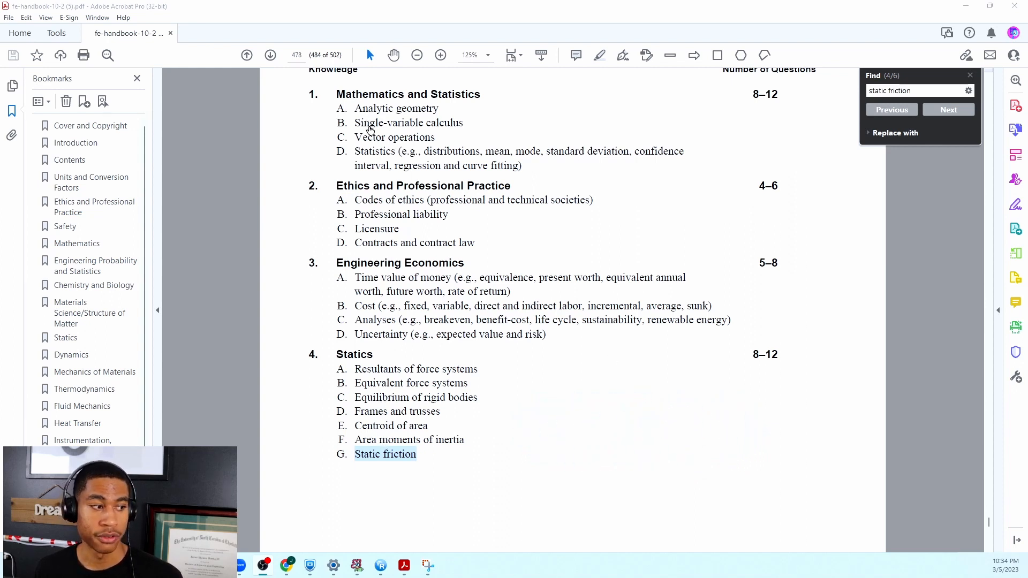
pyautogui.moveTo(412, 370)
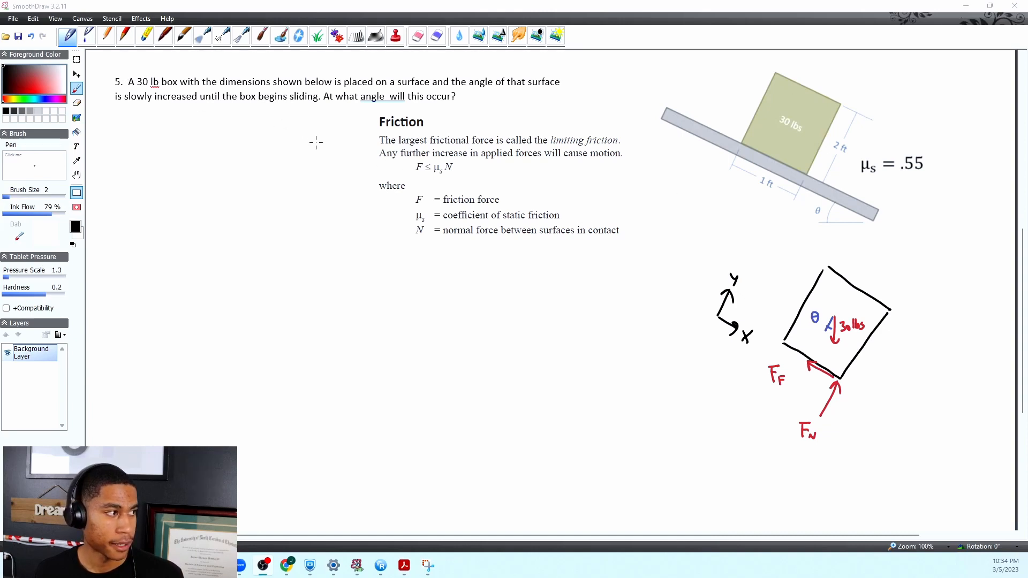
pyautogui.moveTo(354, 208)
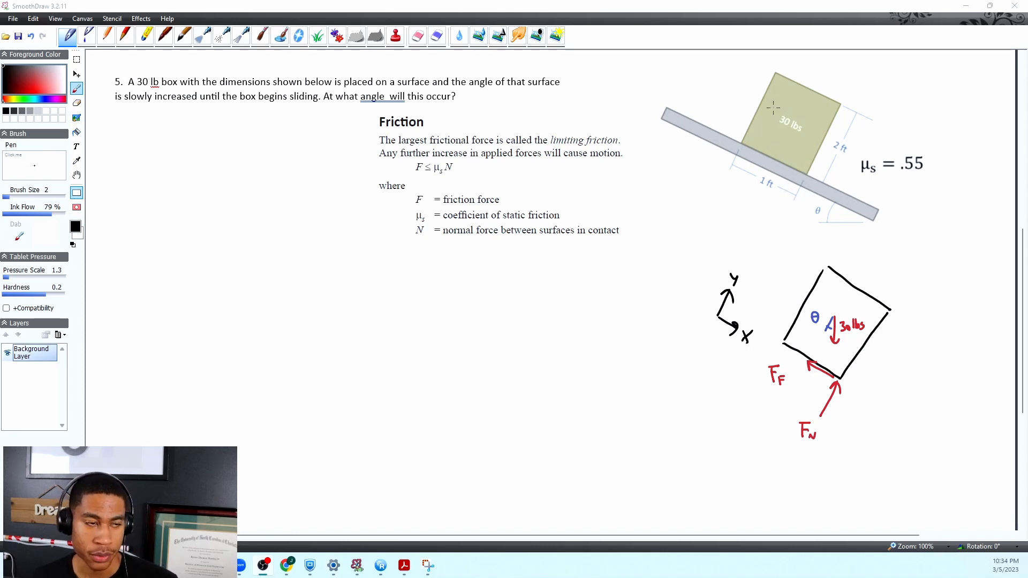
pyautogui.moveTo(700, 135)
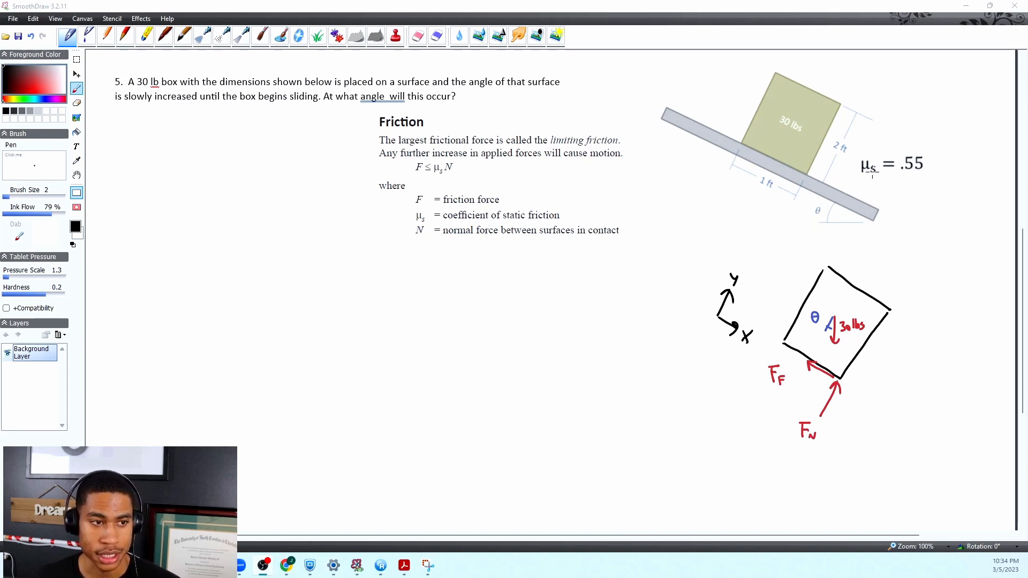
pyautogui.moveTo(894, 191)
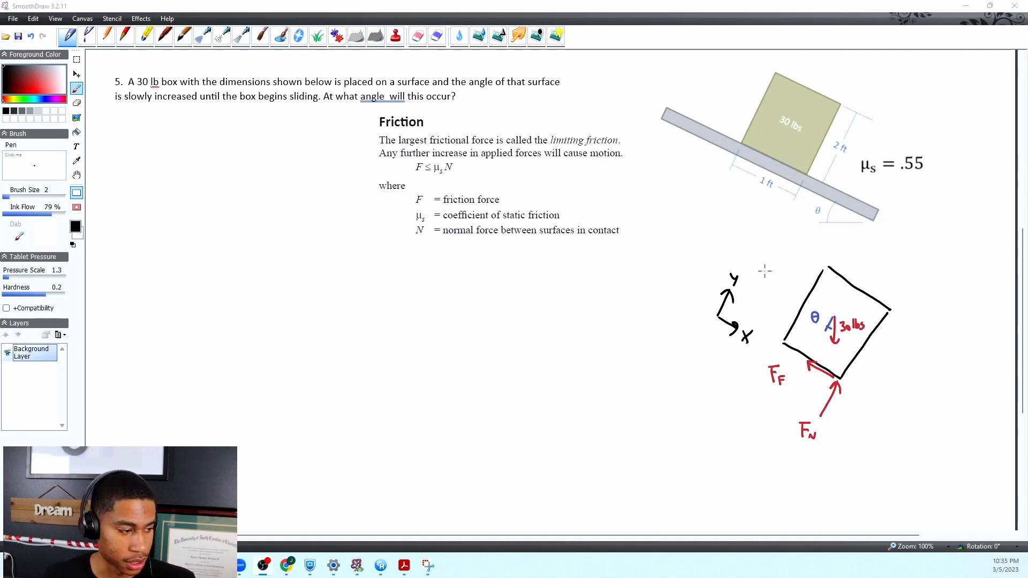
# Step through 'static friction' matches to the Friction formula F ≤ μsN on page 110
pyautogui.click(404, 565)
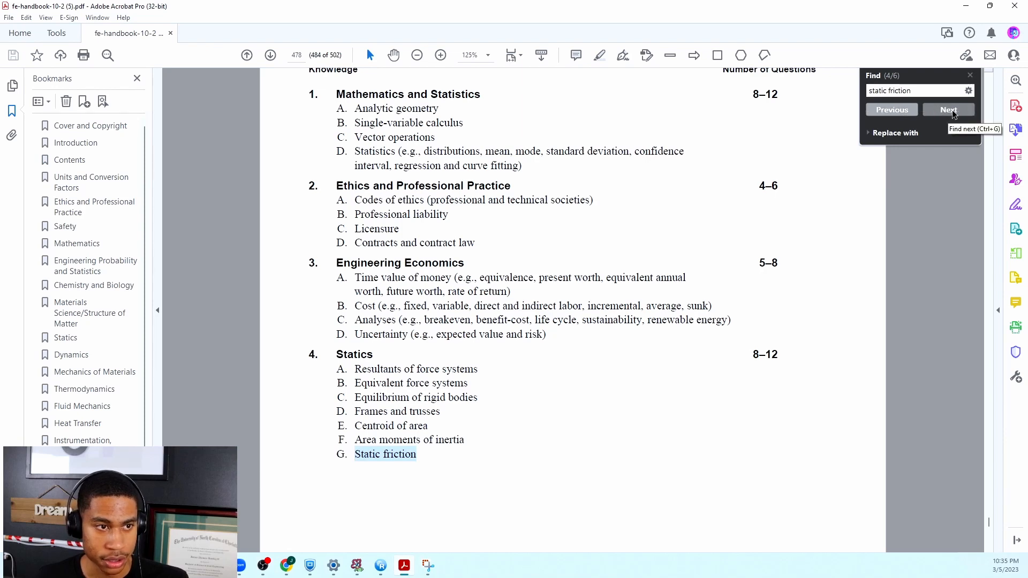
pyautogui.click(948, 109)
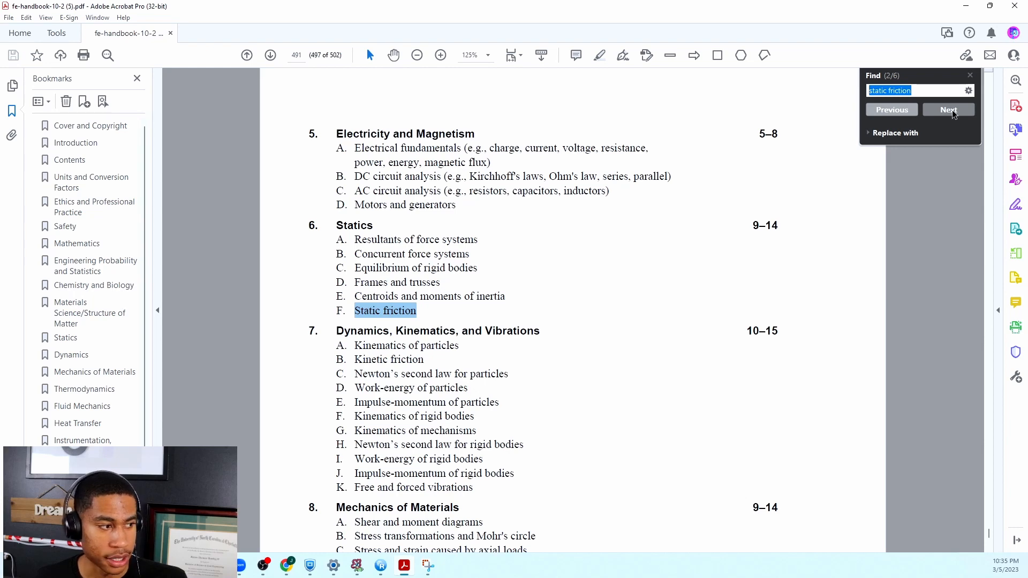
pyautogui.click(948, 109)
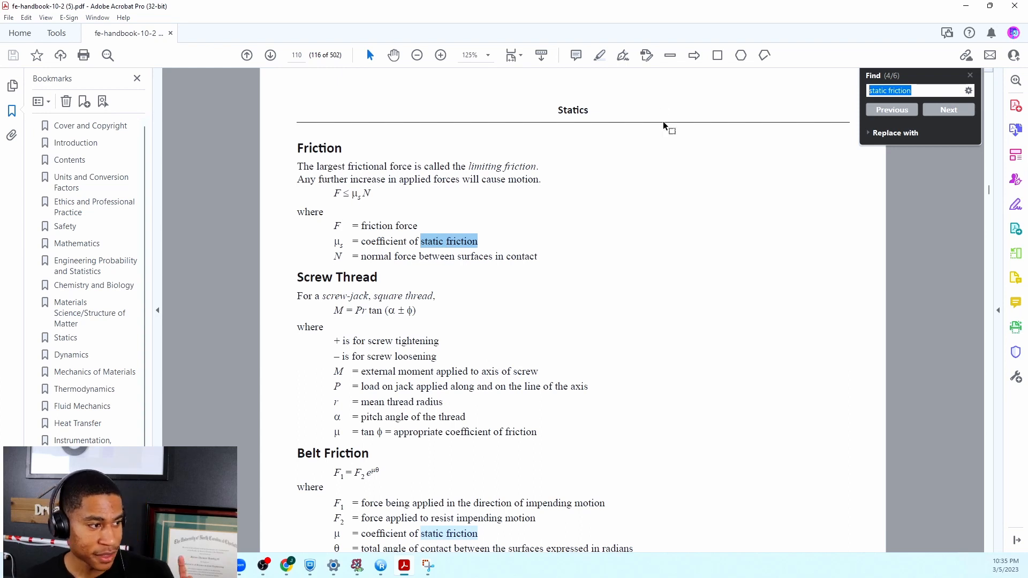
pyautogui.moveTo(347, 197)
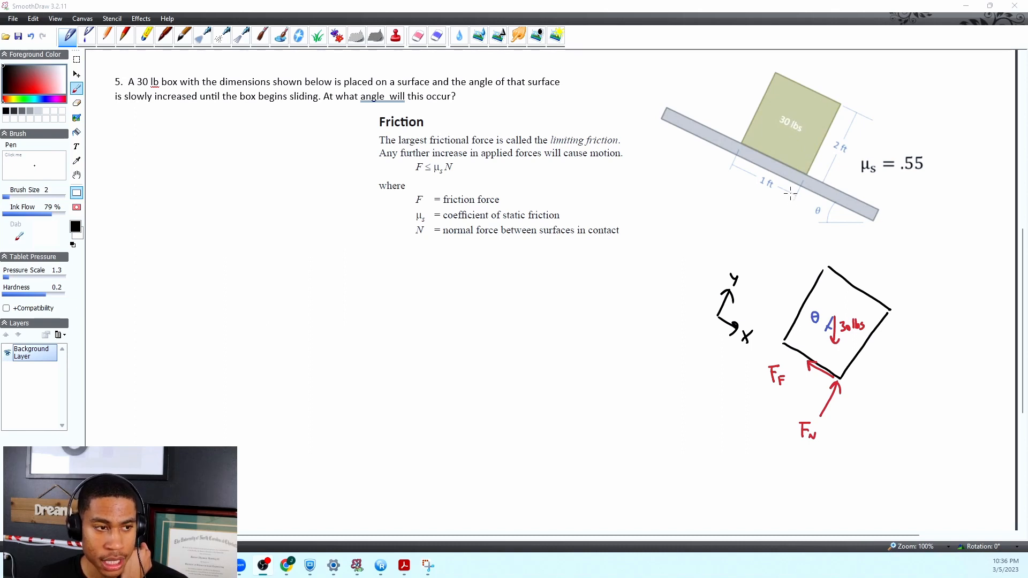
pyautogui.moveTo(864, 259)
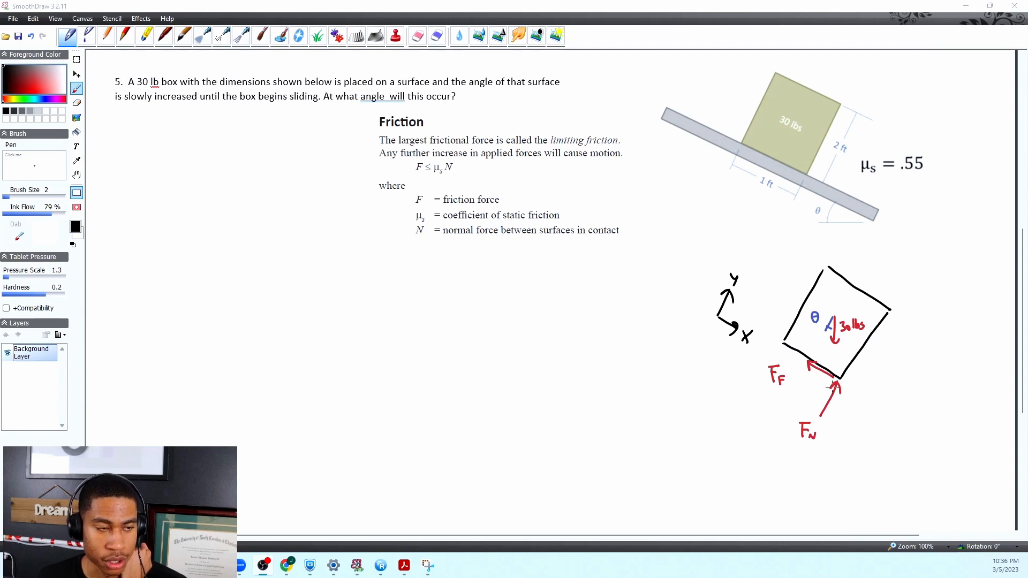
pyautogui.moveTo(855, 202)
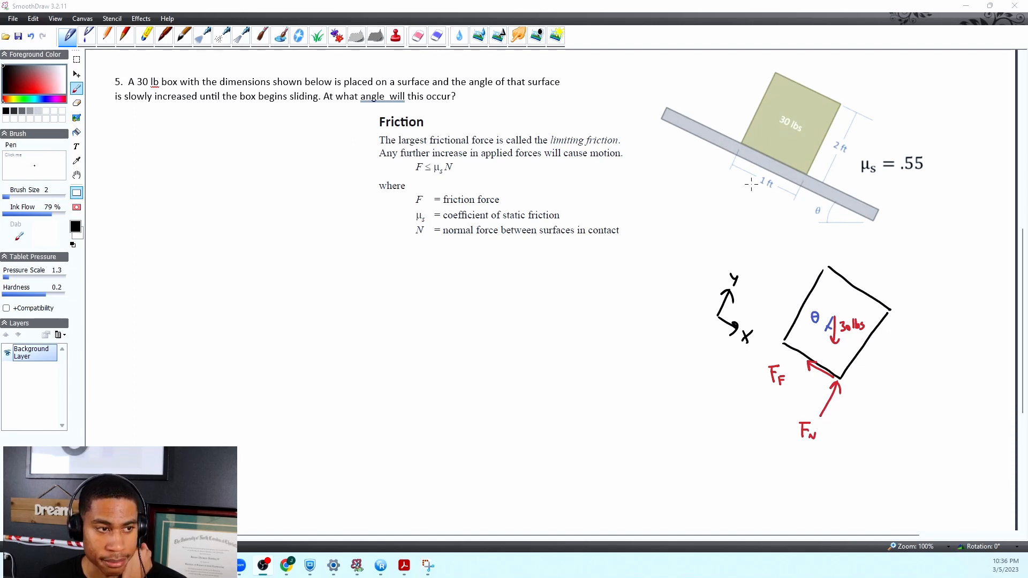
pyautogui.moveTo(777, 156)
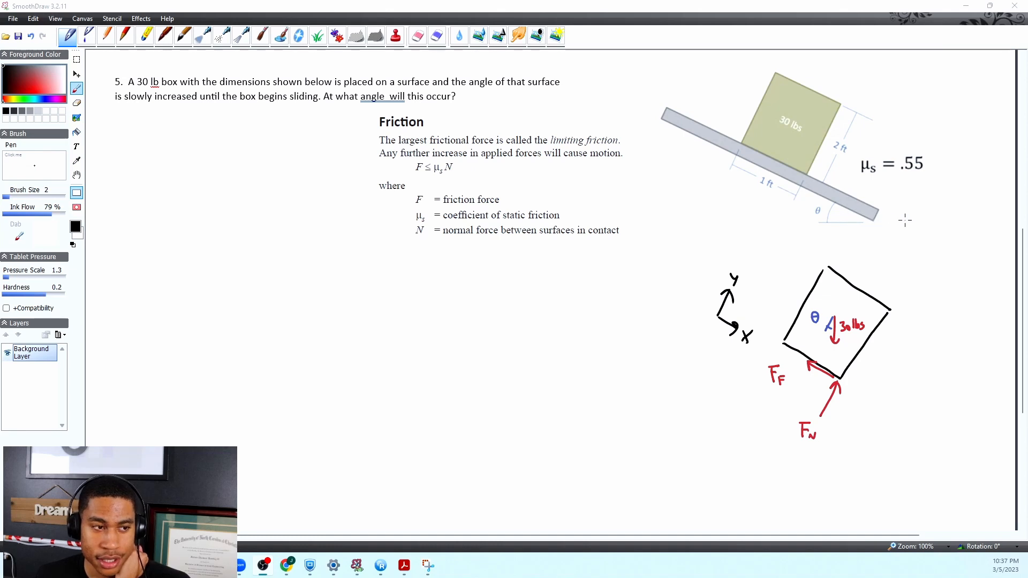
pyautogui.moveTo(807, 205)
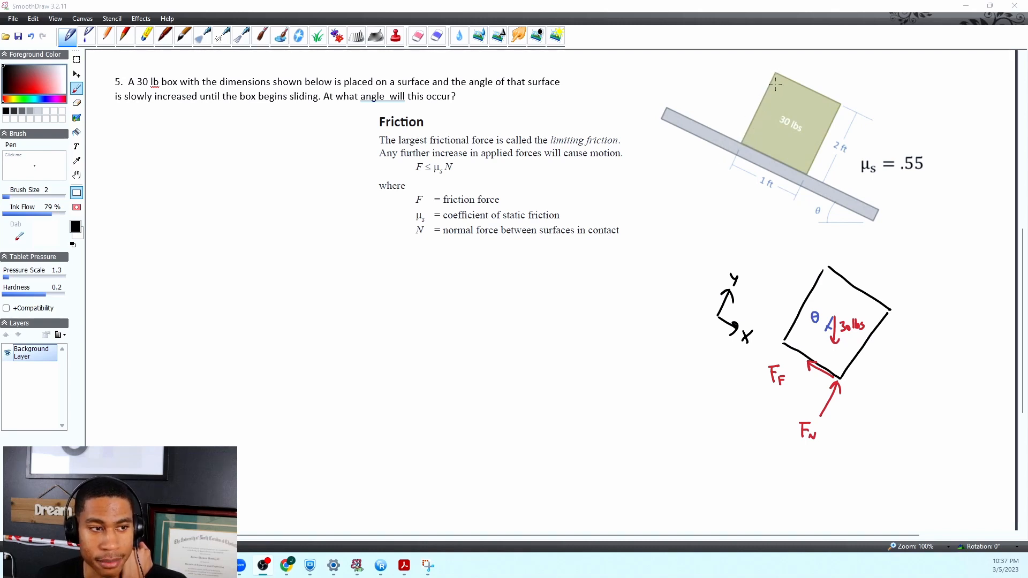
pyautogui.moveTo(744, 328)
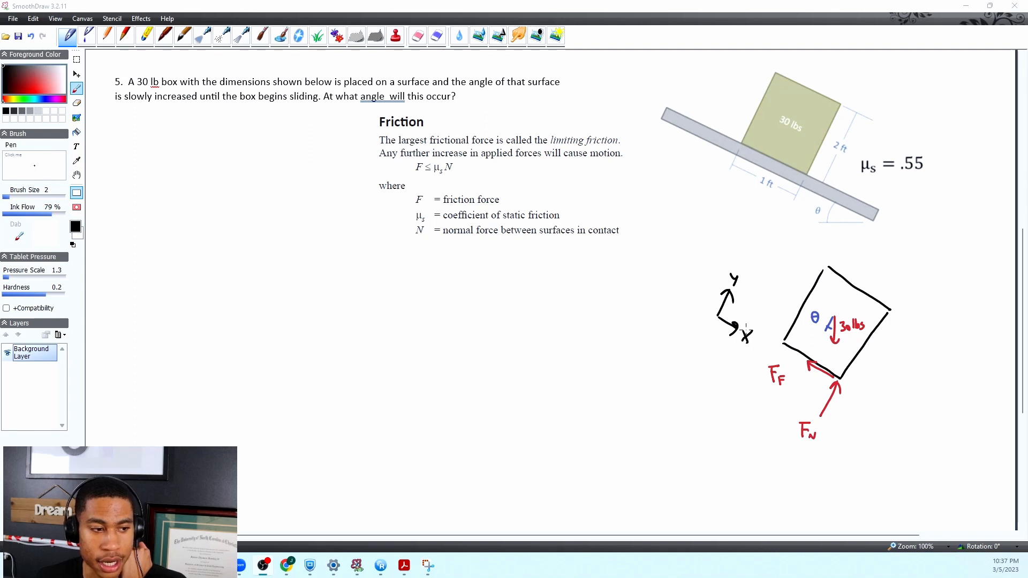
pyautogui.moveTo(692, 129)
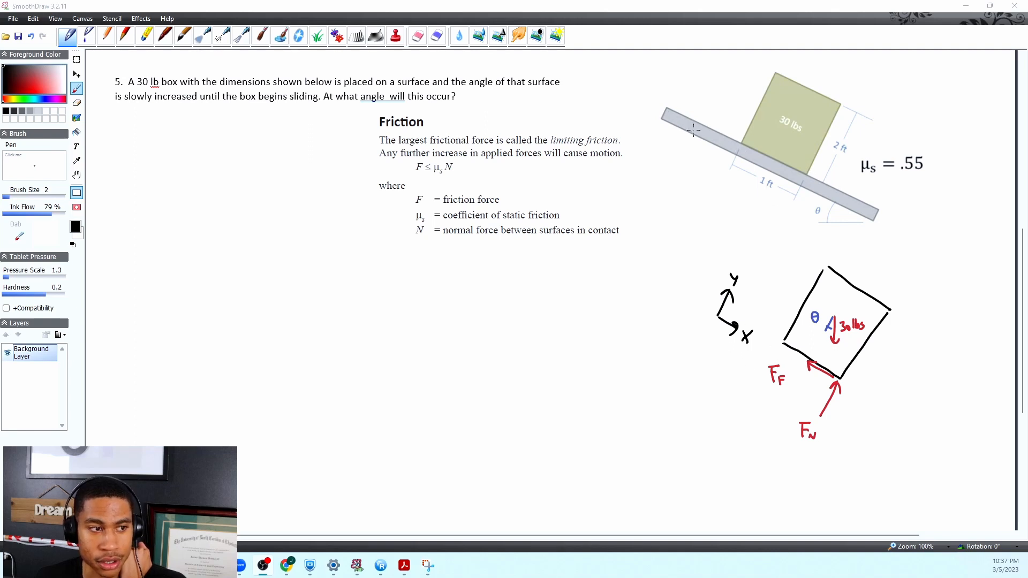
pyautogui.moveTo(653, 119)
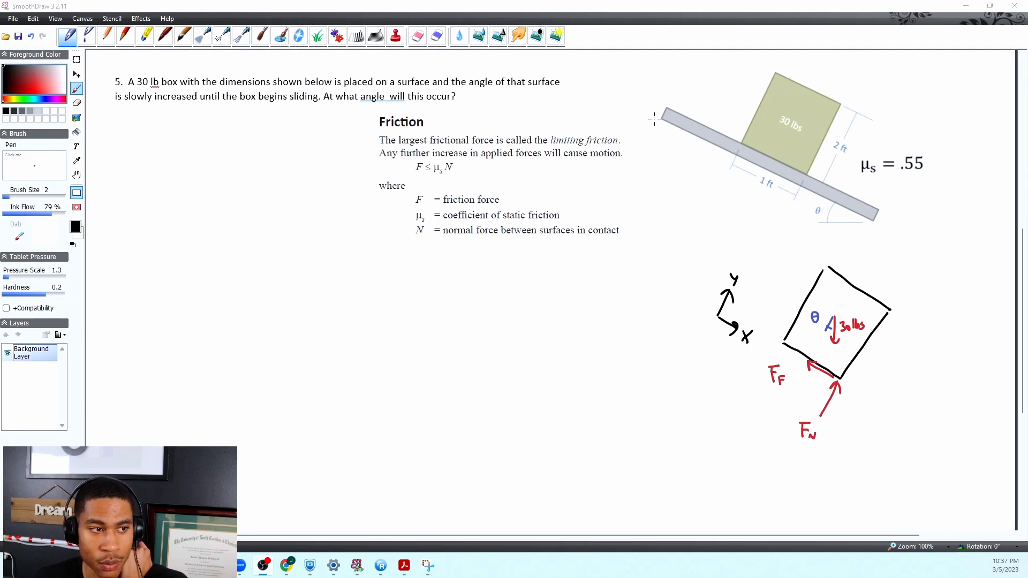
pyautogui.moveTo(828, 219)
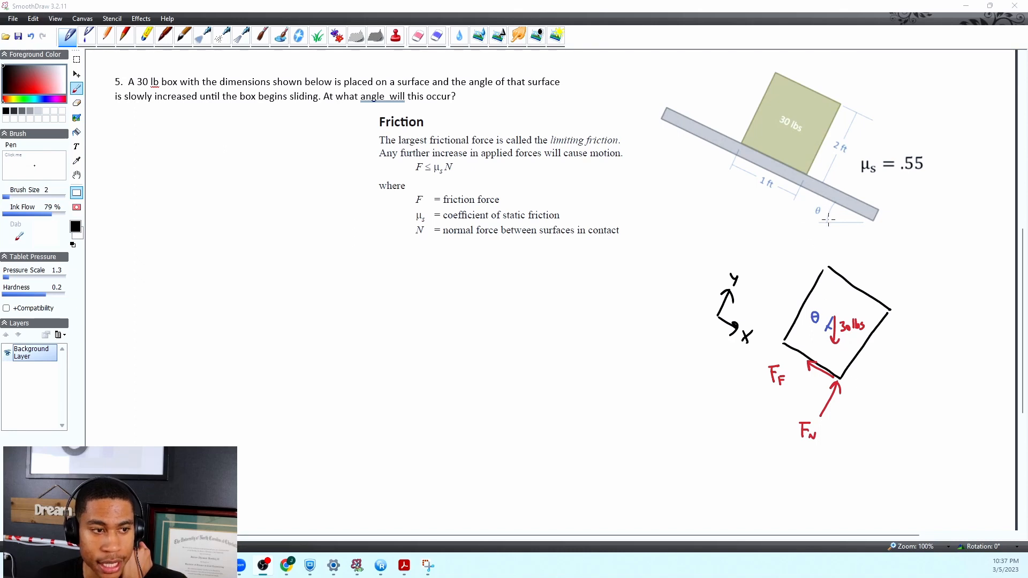
pyautogui.moveTo(829, 326)
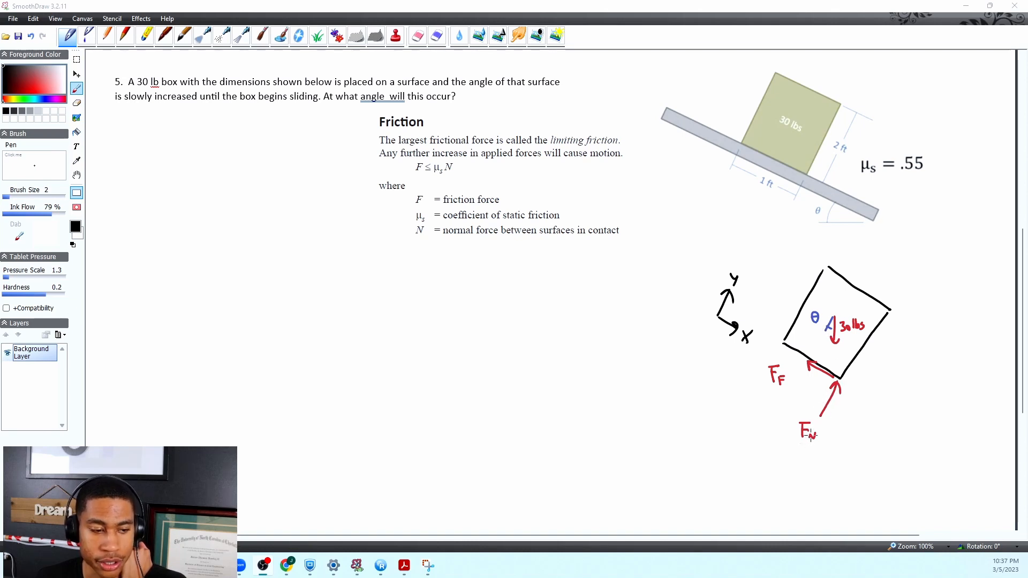
pyautogui.moveTo(816, 349)
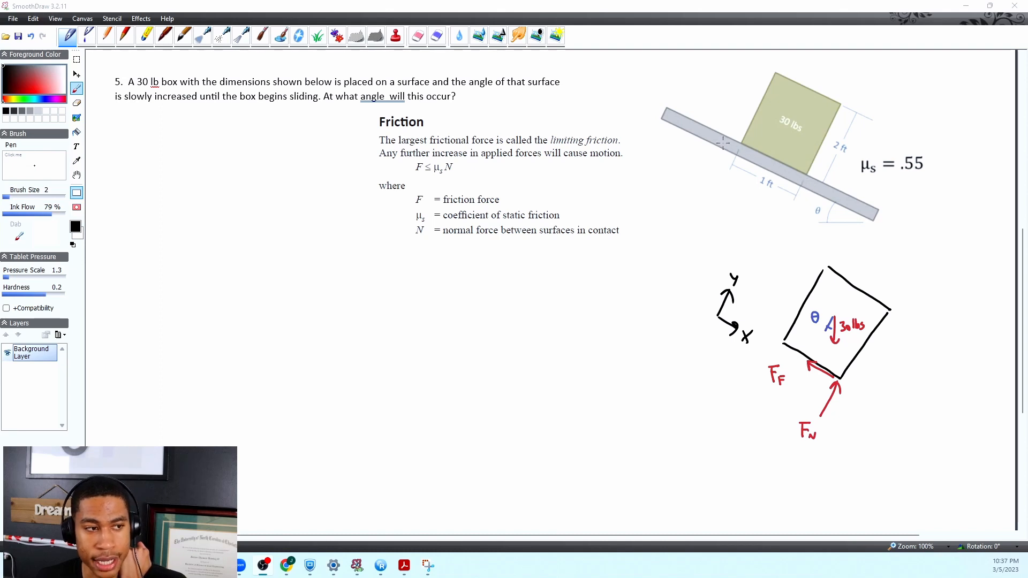
pyautogui.moveTo(780, 171)
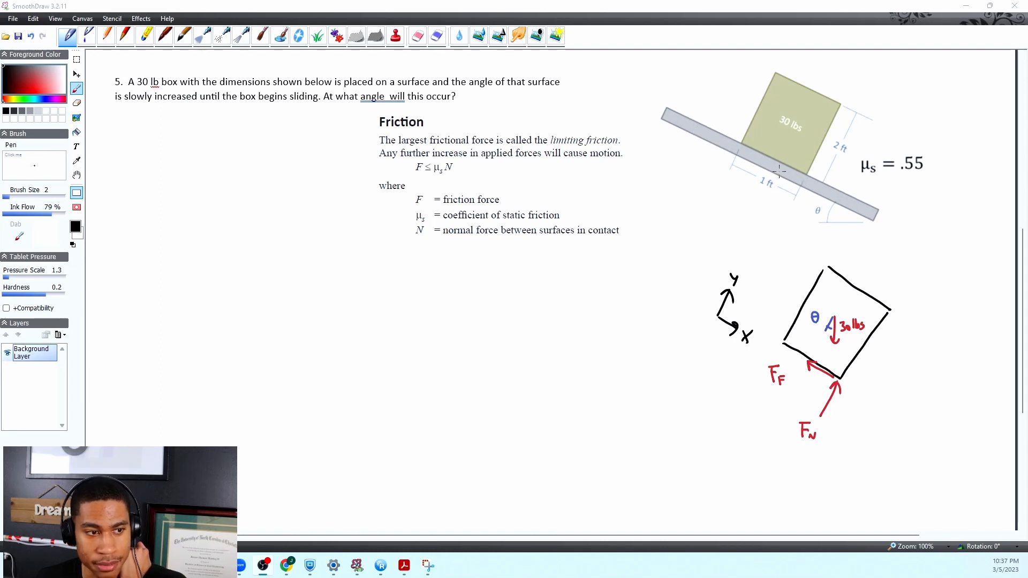
pyautogui.moveTo(686, 117)
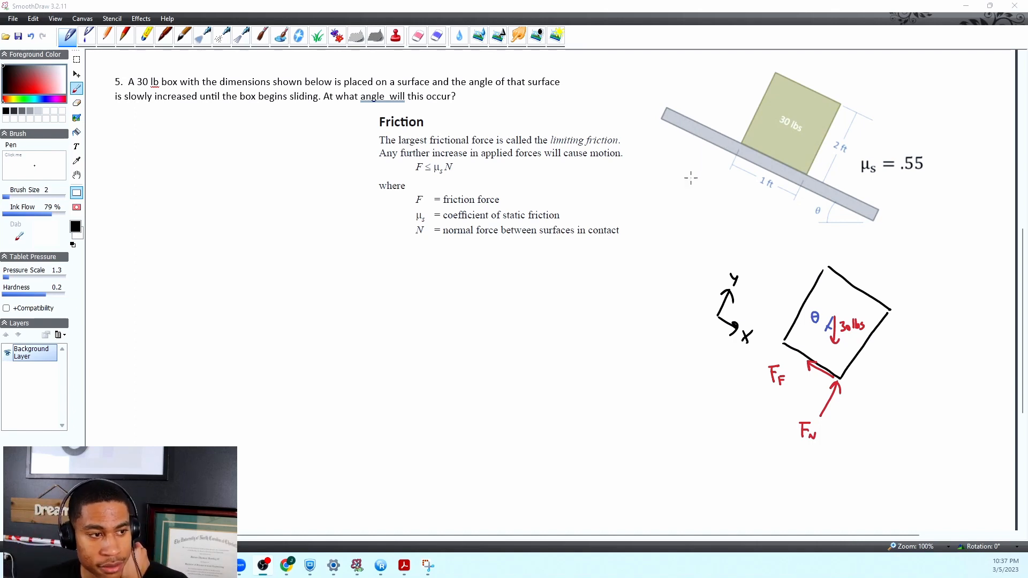
pyautogui.moveTo(719, 206)
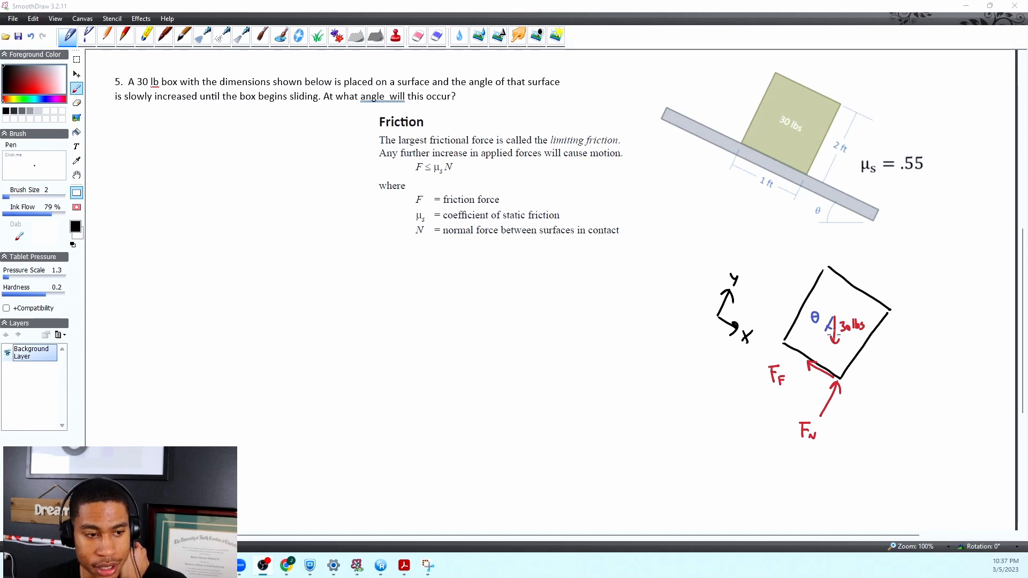
pyautogui.moveTo(783, 128)
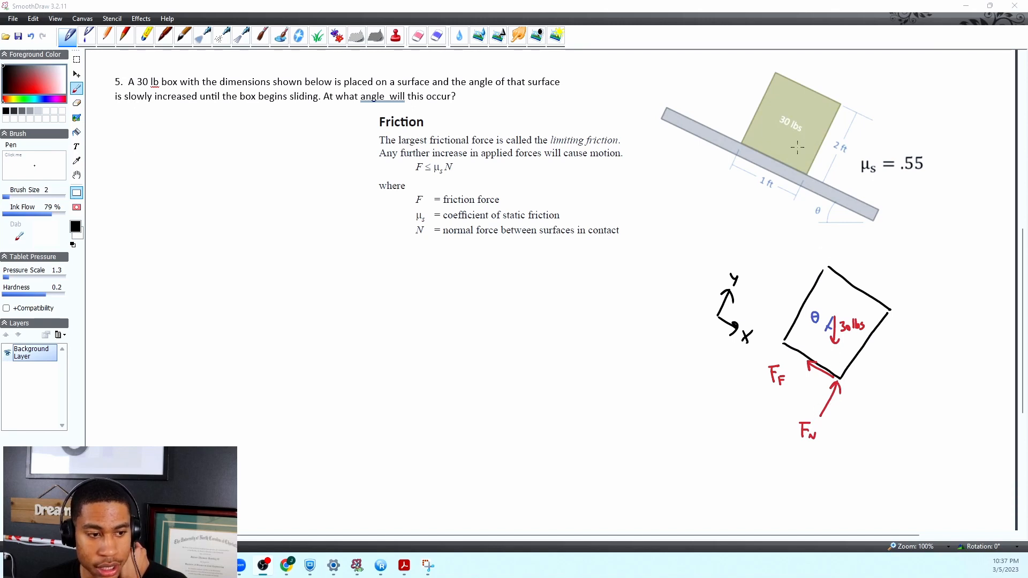
pyautogui.moveTo(779, 159)
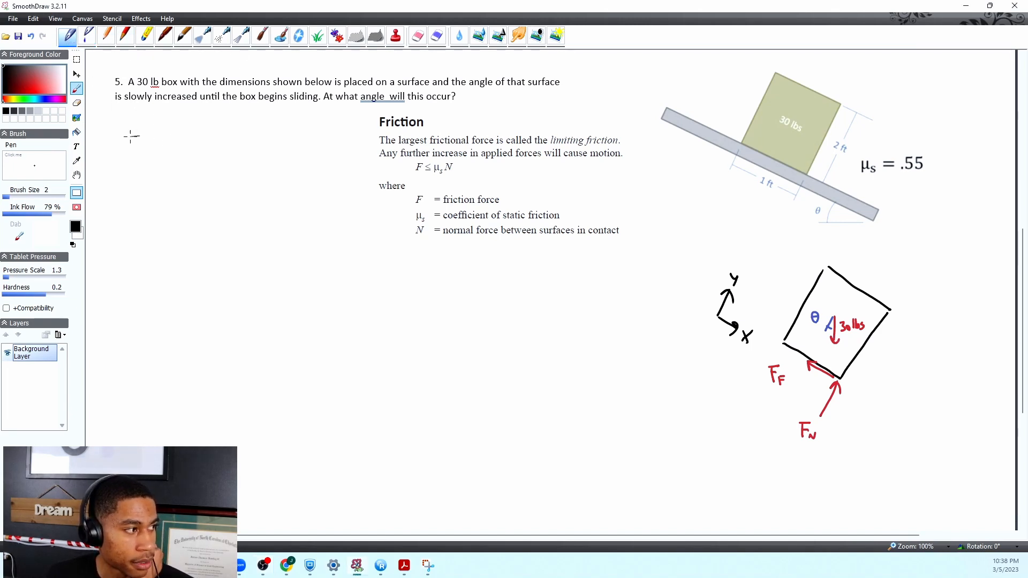
# Handwrite ΣFx = −F_F + 30 sinθ below the problem text
pyautogui.moveTo(128, 141); pyautogui.dragTo(154, 144)
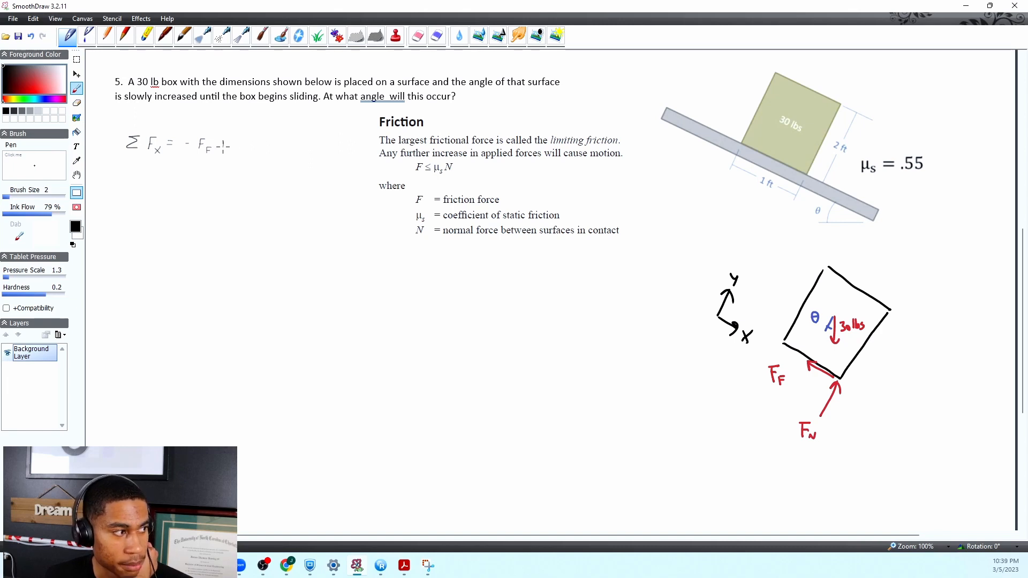
pyautogui.click(223, 141)
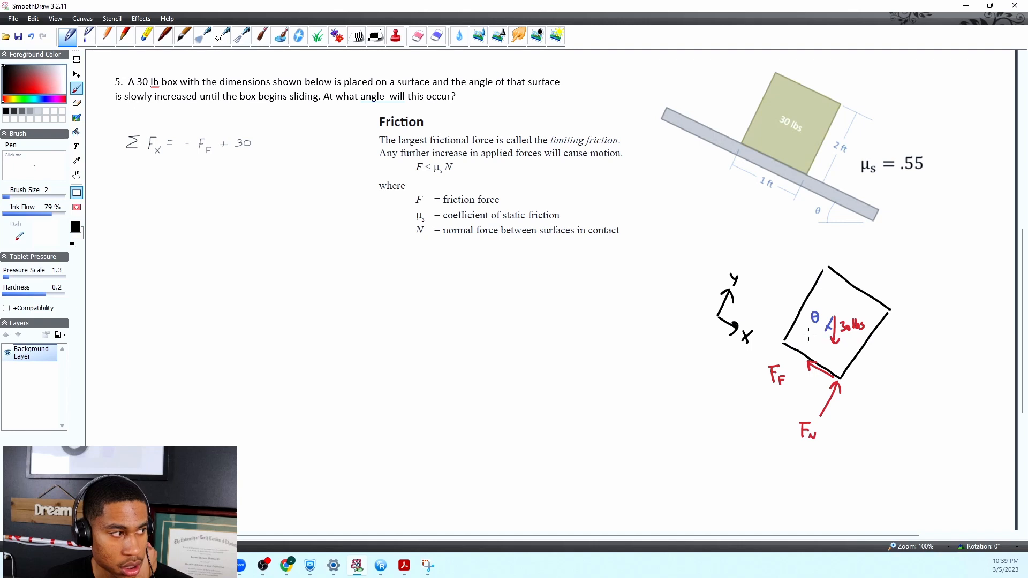
pyautogui.moveTo(359, 162)
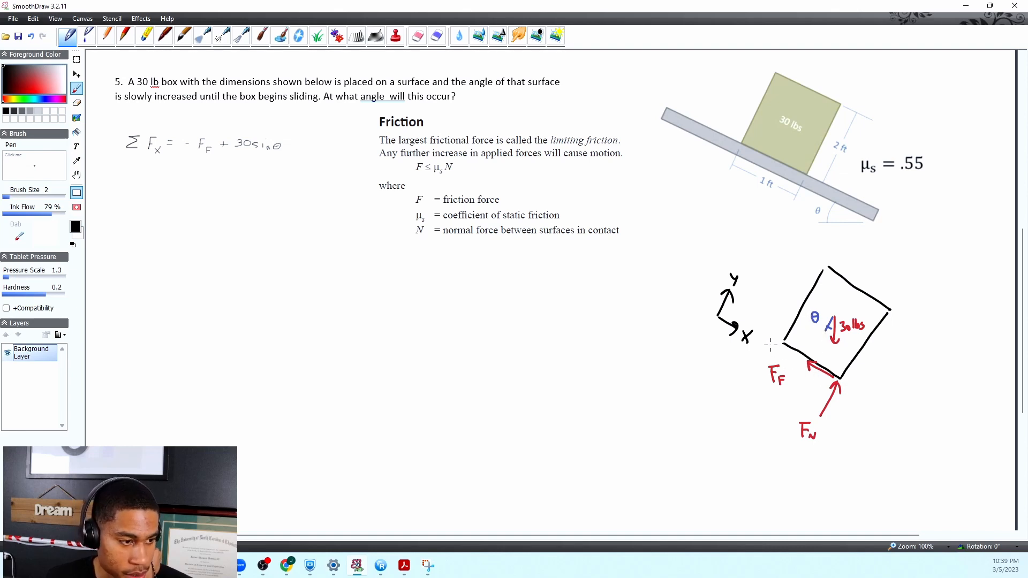
pyautogui.moveTo(772, 337)
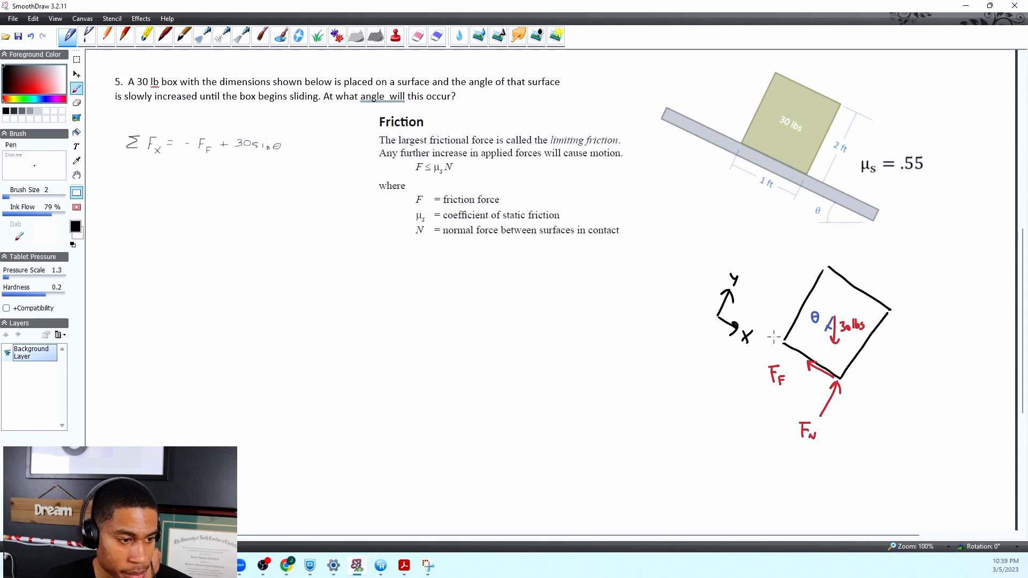
pyautogui.moveTo(816, 374)
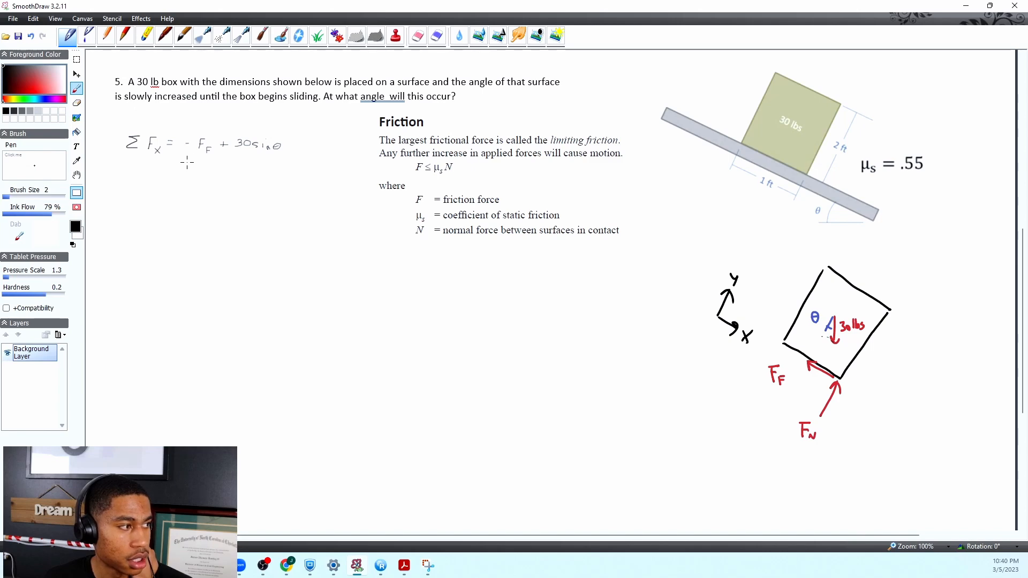
pyautogui.moveTo(187, 166)
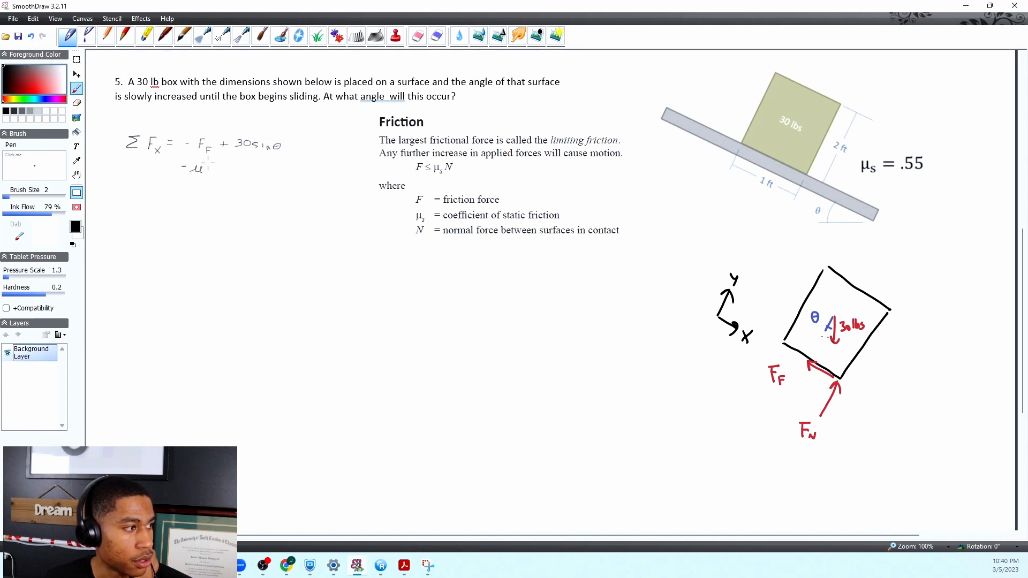
# Write −μN + 30 sinθ under ΣFx, then −.55N + 30 sinθ below it
pyautogui.click(211, 166)
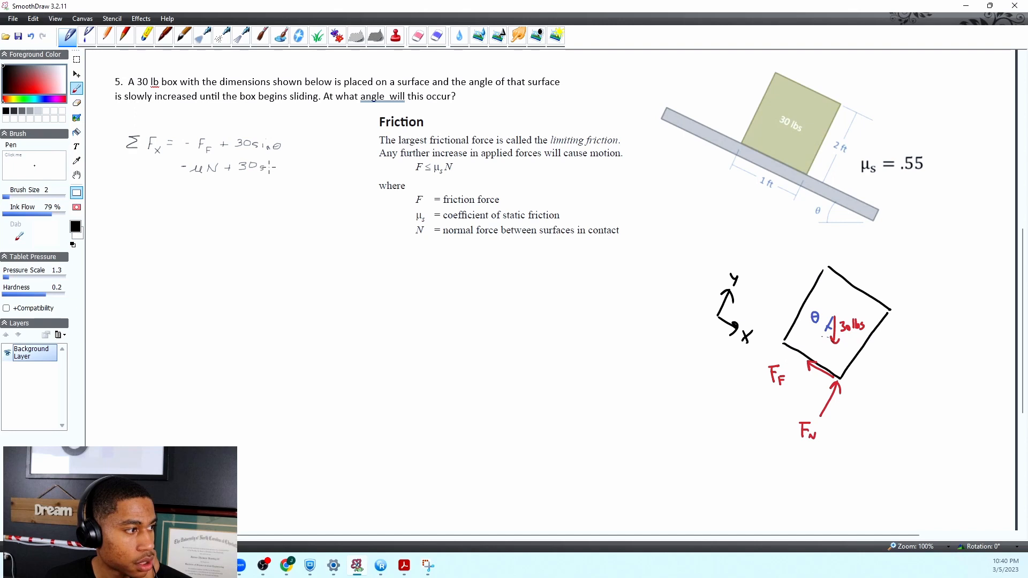
pyautogui.moveTo(263, 167); pyautogui.dragTo(288, 167)
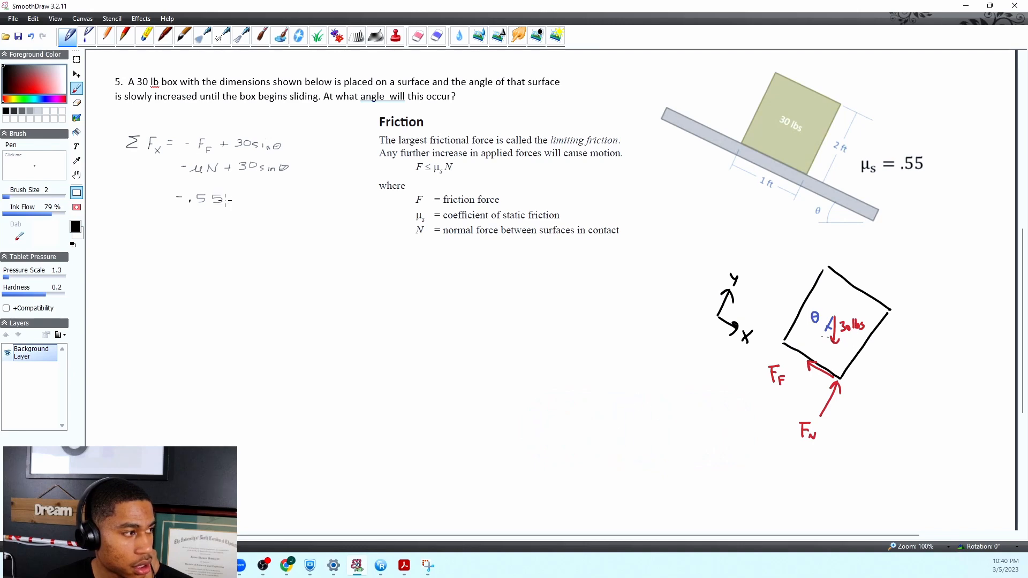
pyautogui.write('N')
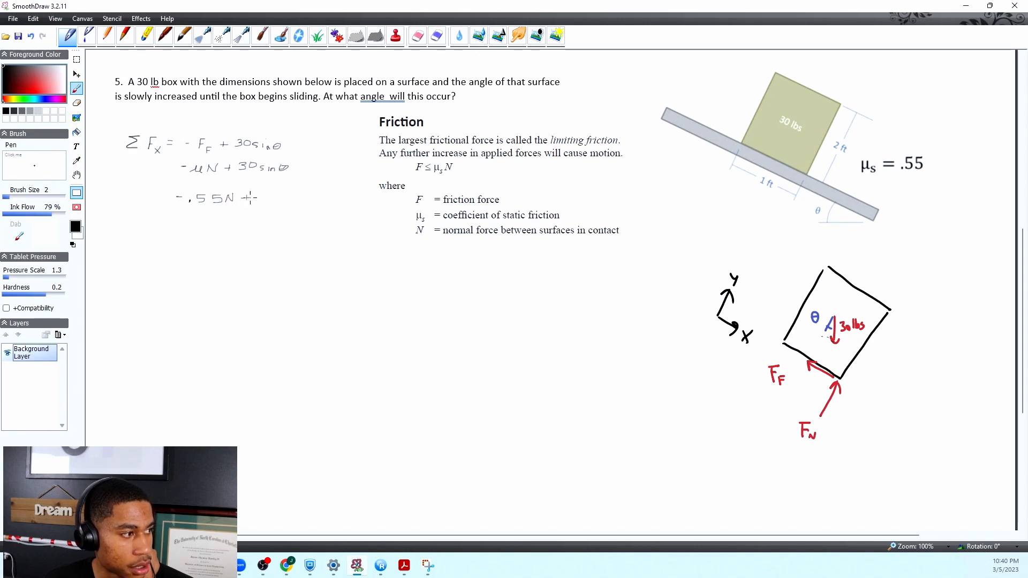
pyautogui.write('30sinθ')
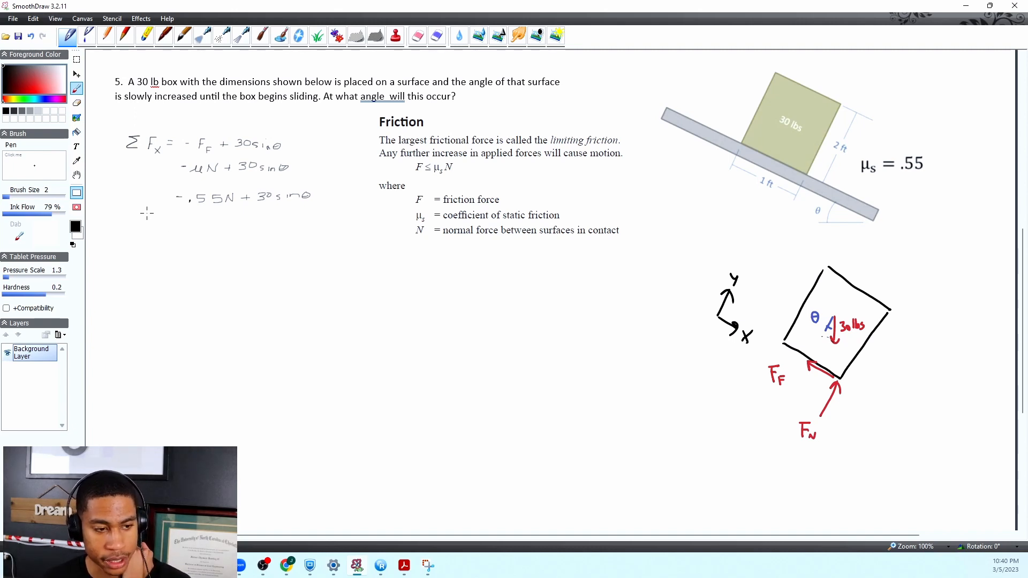
pyautogui.moveTo(816, 398)
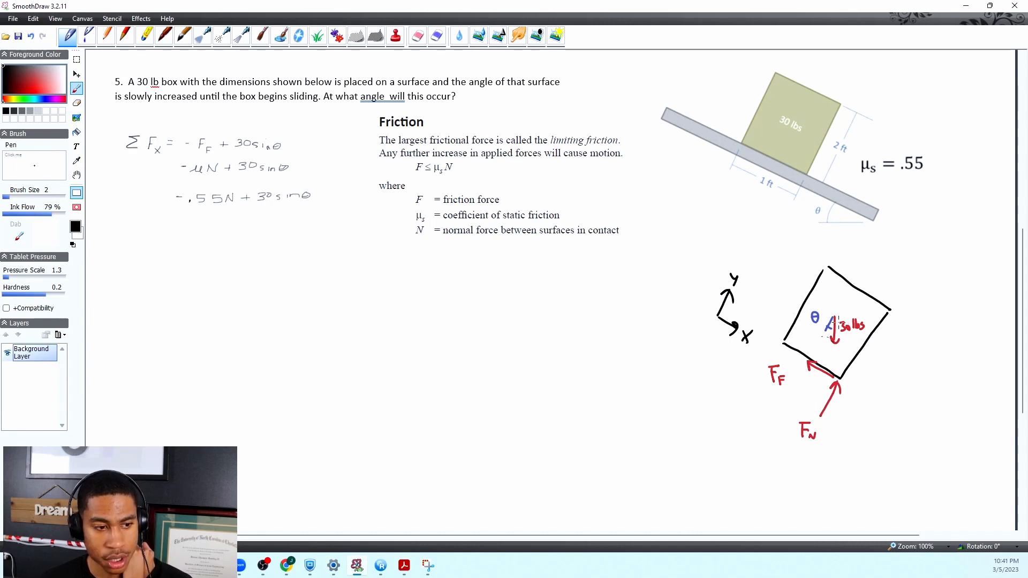
pyautogui.moveTo(820, 341)
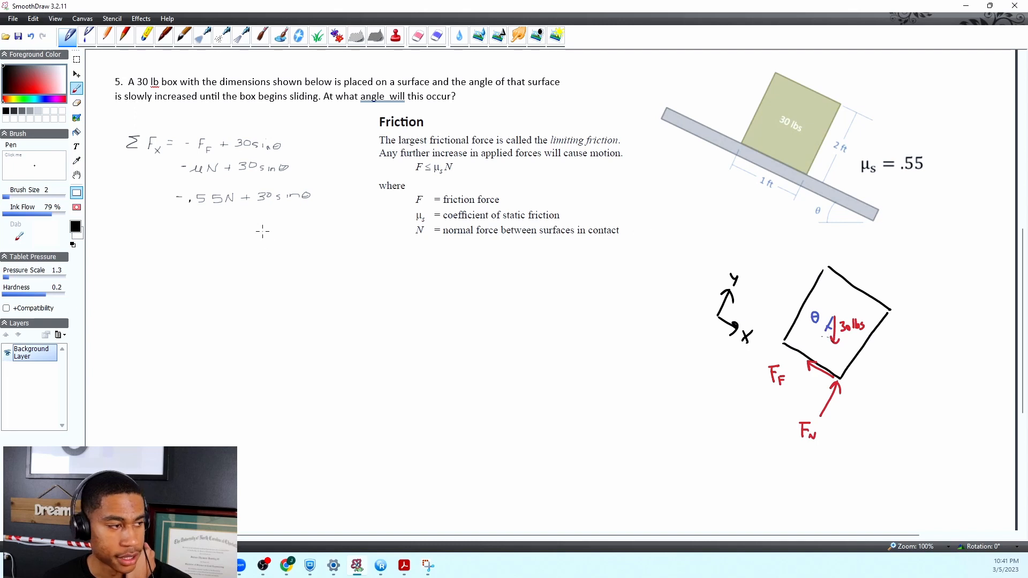
pyautogui.moveTo(129, 237)
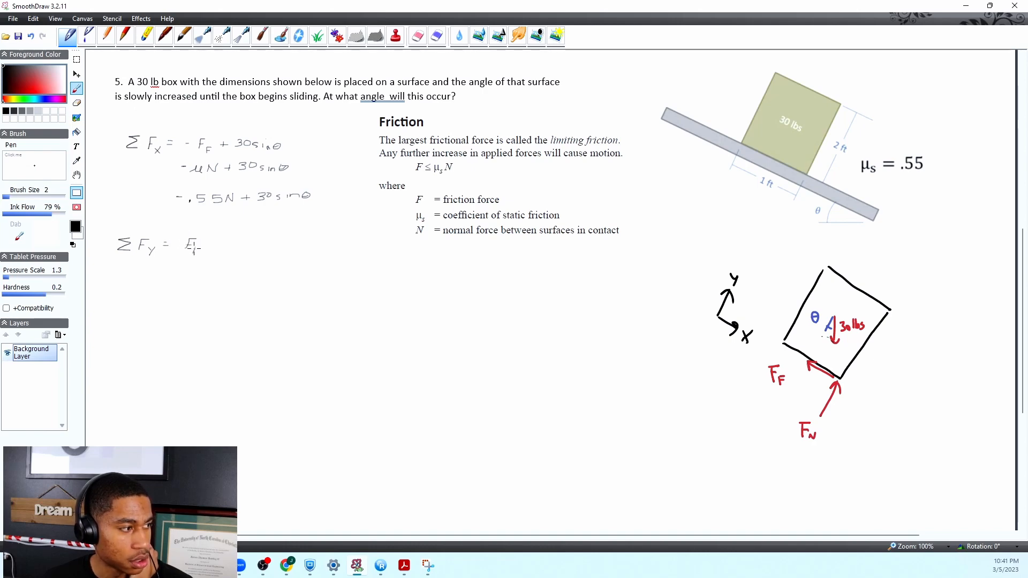
# Handwrite ΣFy = F_N − 30 cosθ and solve it as 30 cosθ = F_N
pyautogui.write('F_N')
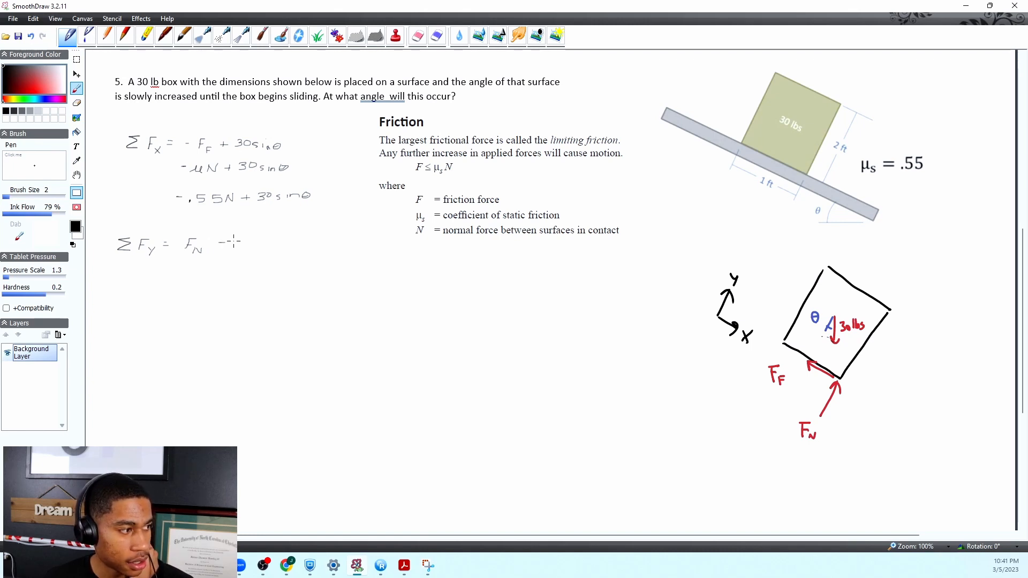
pyautogui.write('-30')
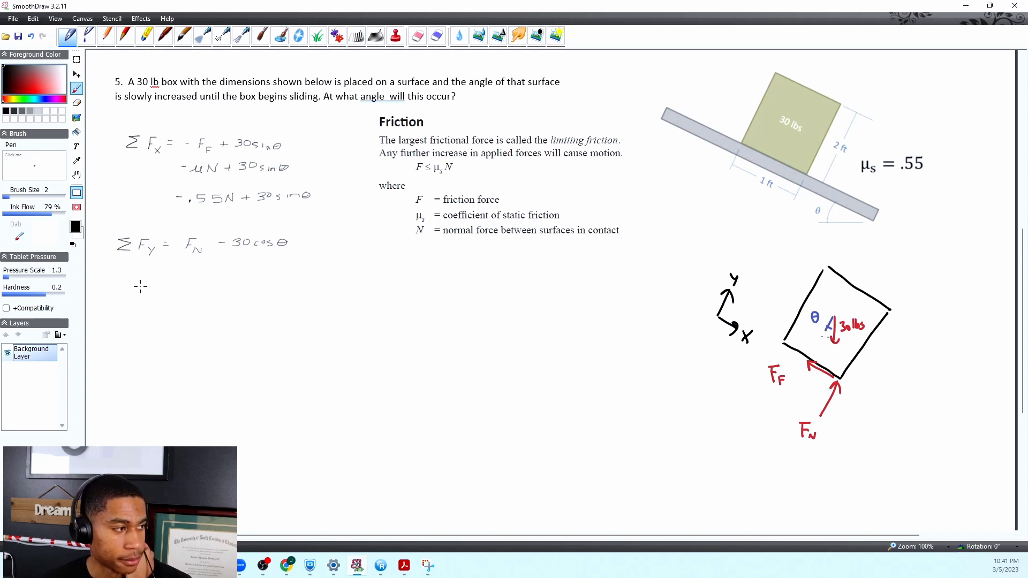
pyautogui.moveTo(160, 282)
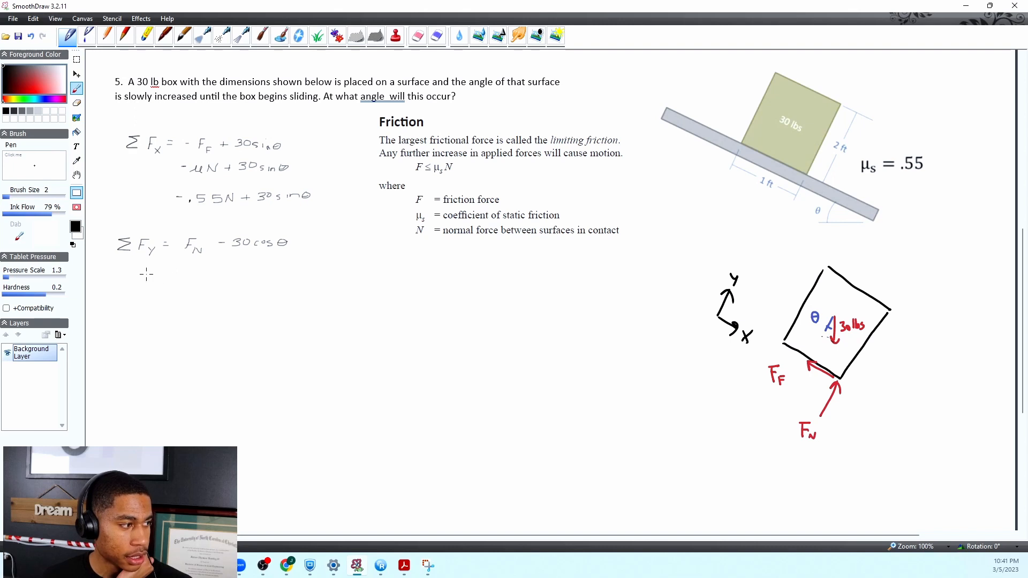
pyautogui.moveTo(152, 269)
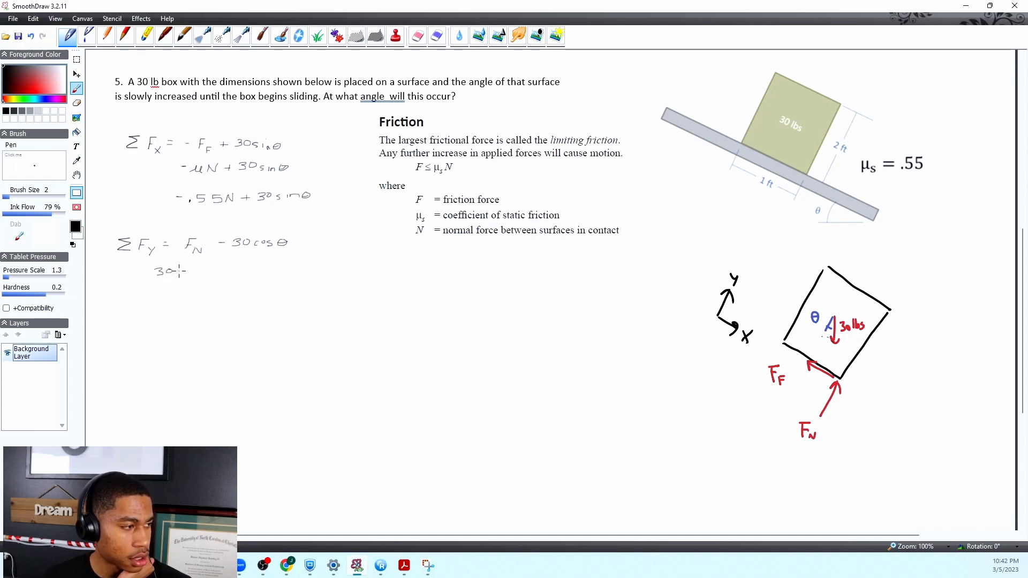
pyautogui.write('cos θ = FN')
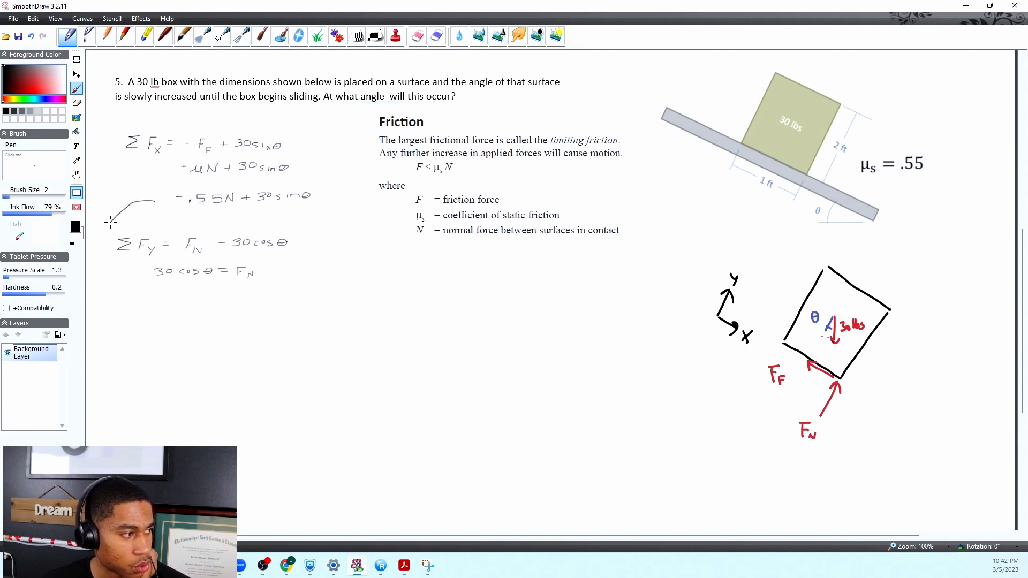
# Draw an arrow from the −.55N line and write = −.55(30cosθ) + 30sinθ
pyautogui.moveTo(108, 213); pyautogui.dragTo(137, 302)
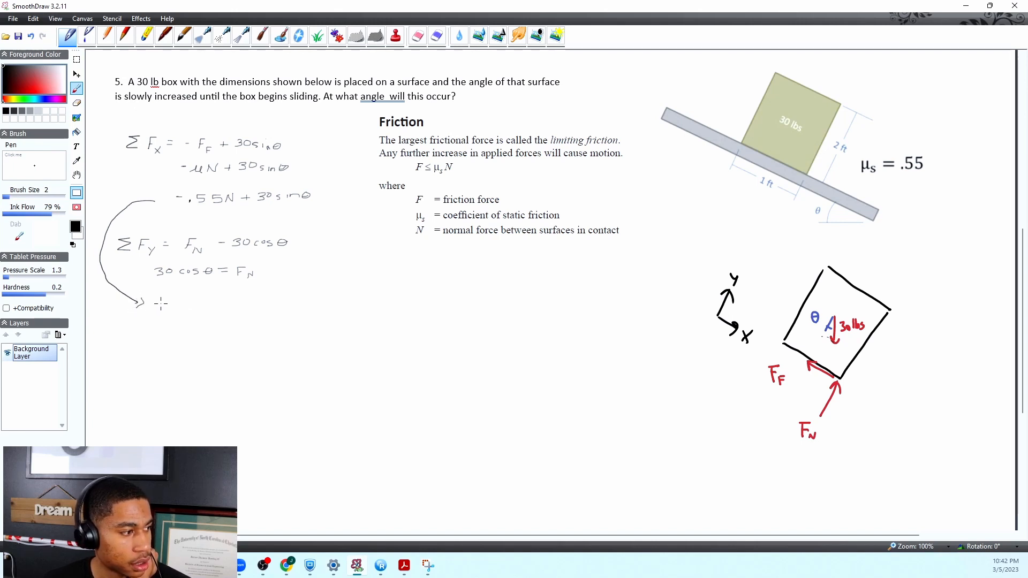
pyautogui.click(164, 306)
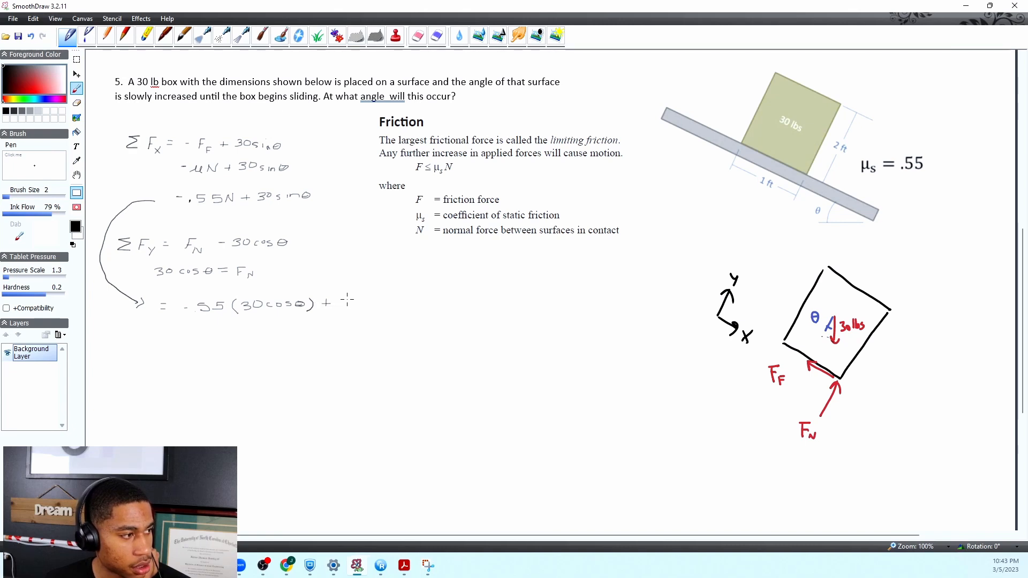
pyautogui.write('30sinθ')
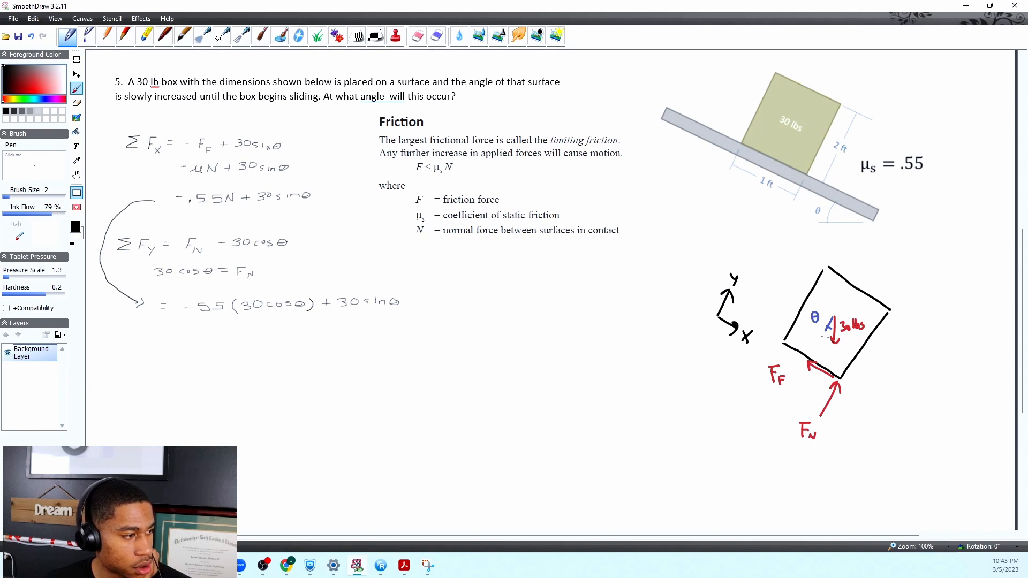
pyautogui.moveTo(230, 347)
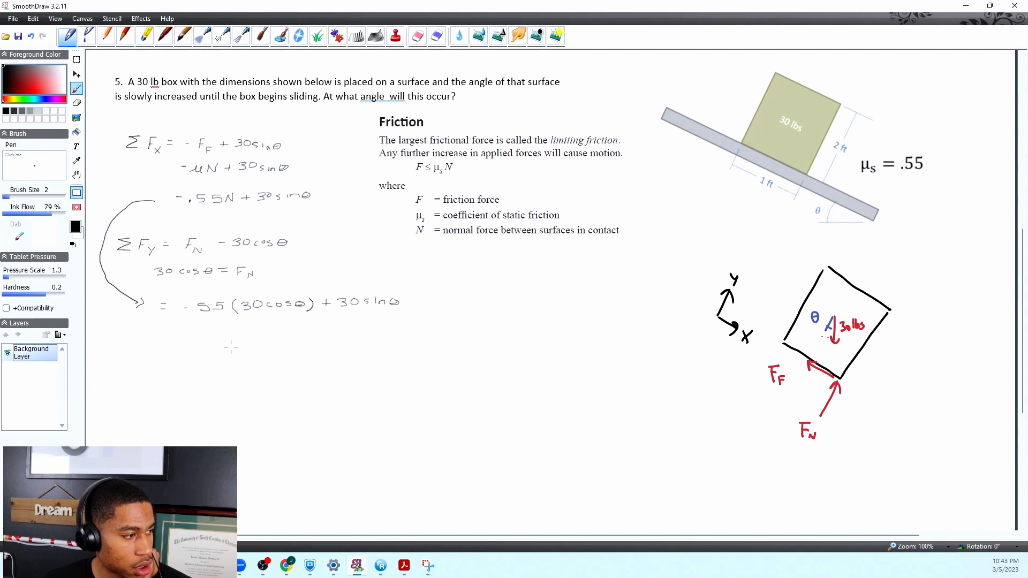
pyautogui.moveTo(146, 341)
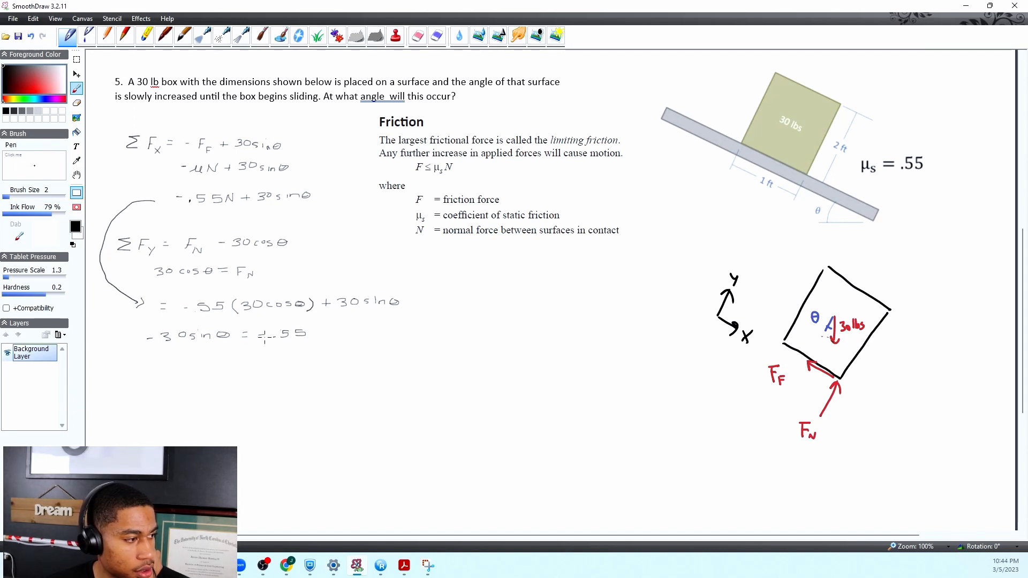
# Write −30 sinθ = −.55 beneath the substitution line and underline it
pyautogui.moveTo(158, 348); pyautogui.dragTo(219, 346)
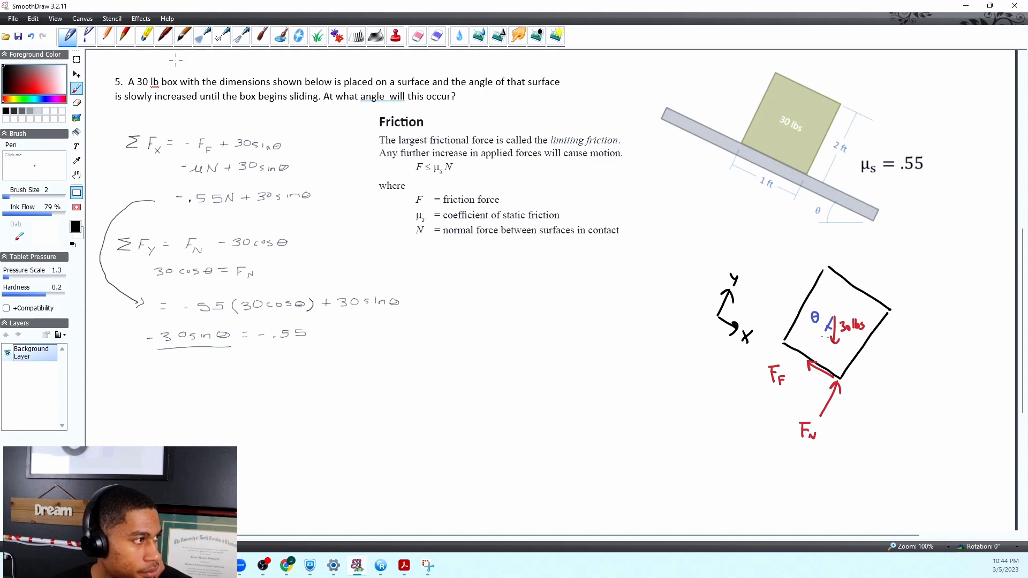
pyautogui.moveTo(29, 36)
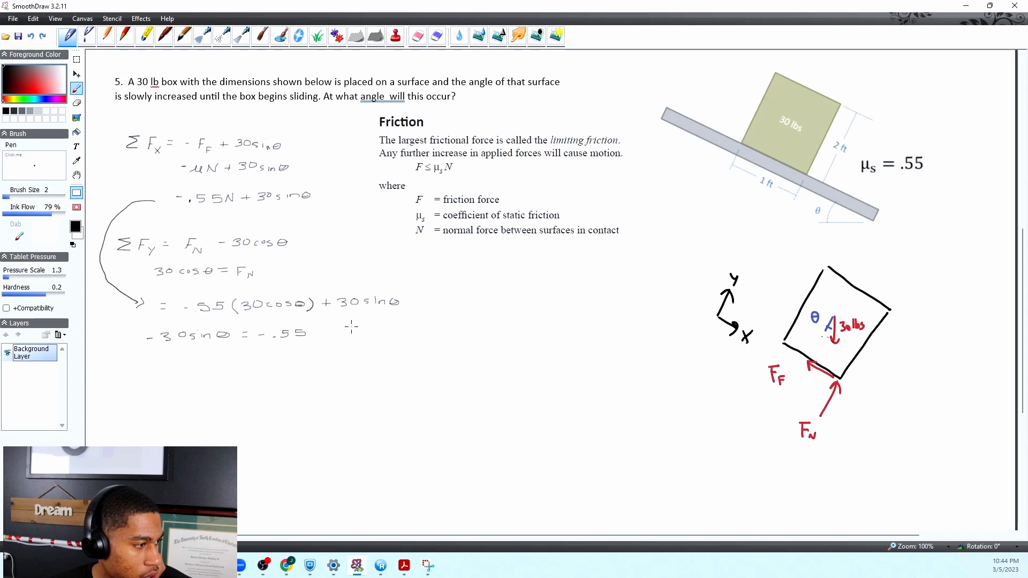
pyautogui.moveTo(211, 351)
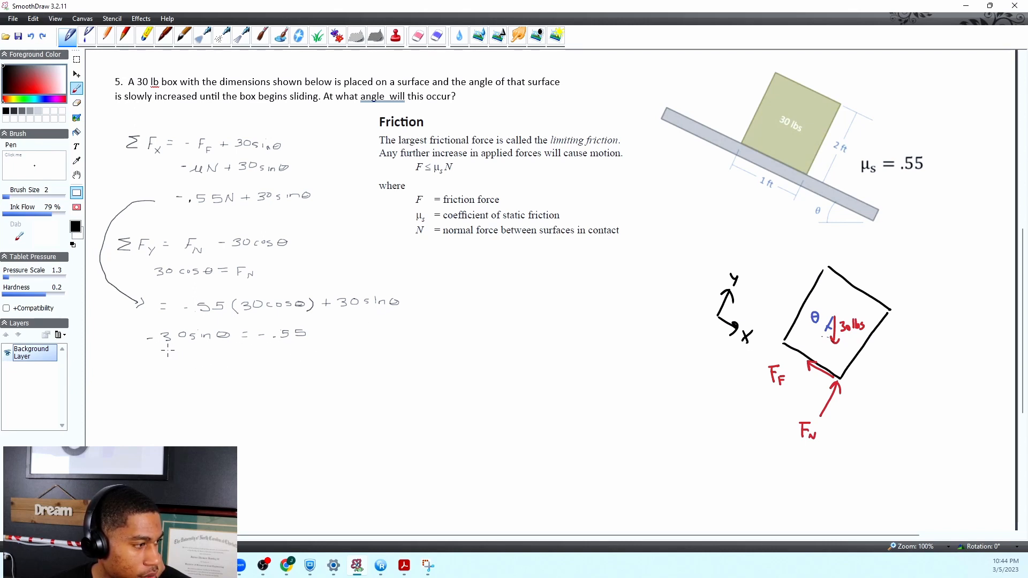
# Write the −30 cosθ divisor, strike out both 30s, and begin sinθ below
pyautogui.moveTo(148, 347); pyautogui.dragTo(197, 346)
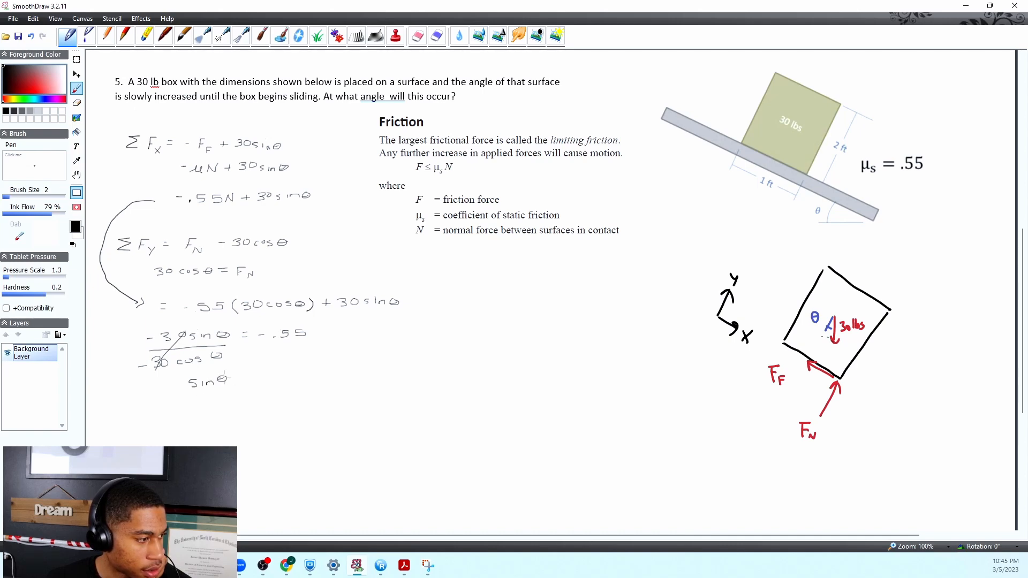
# Handwrite sinθ/cosθ = .55 and tanθ = .55, setting up tan⁻¹(.55)
pyautogui.moveTo(190, 392); pyautogui.dragTo(236, 392)
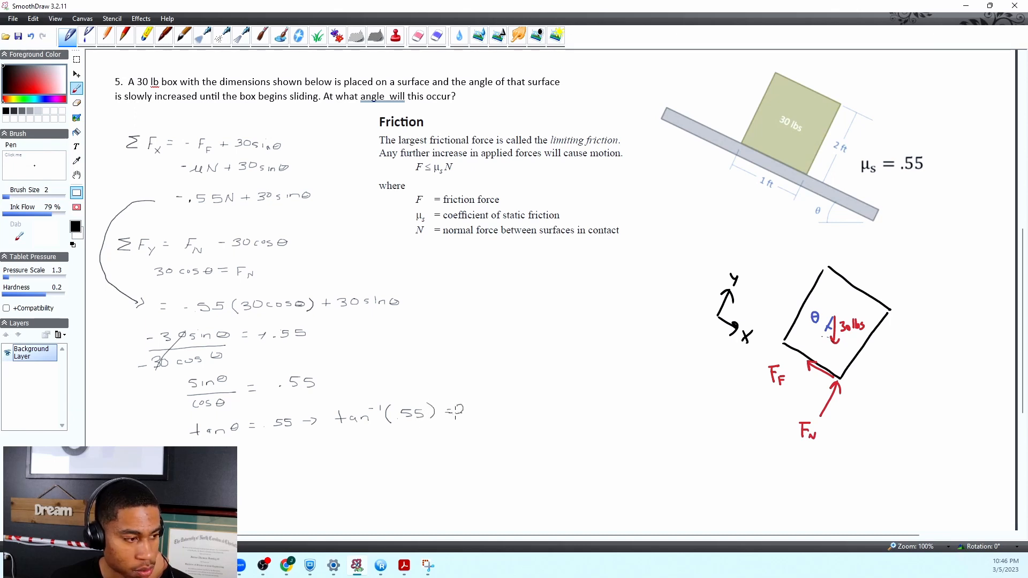
pyautogui.write('28')
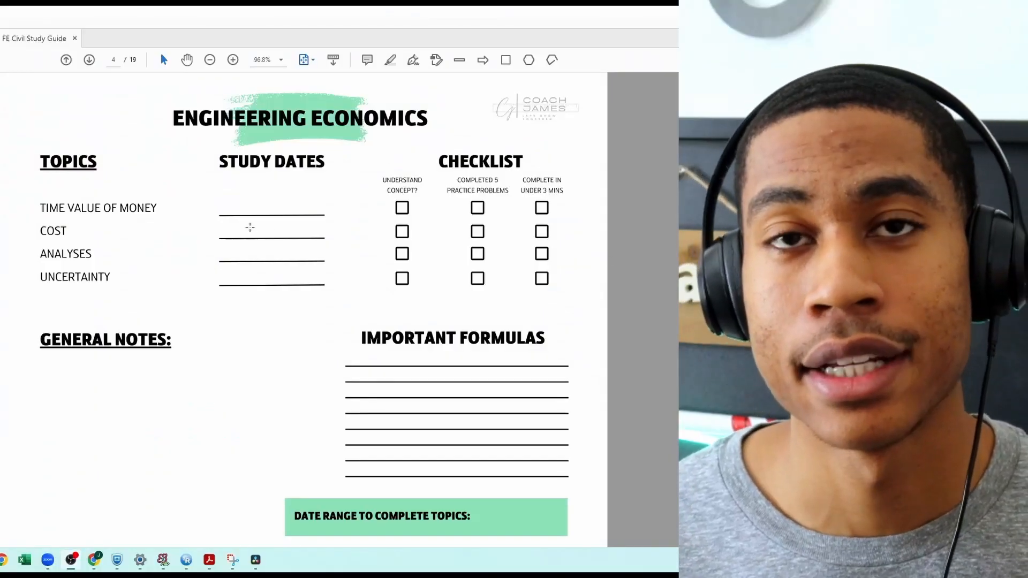
# Page to the Materials page and enter study dates 7/19, 7/20 and 7/22
pyautogui.click(66, 59)
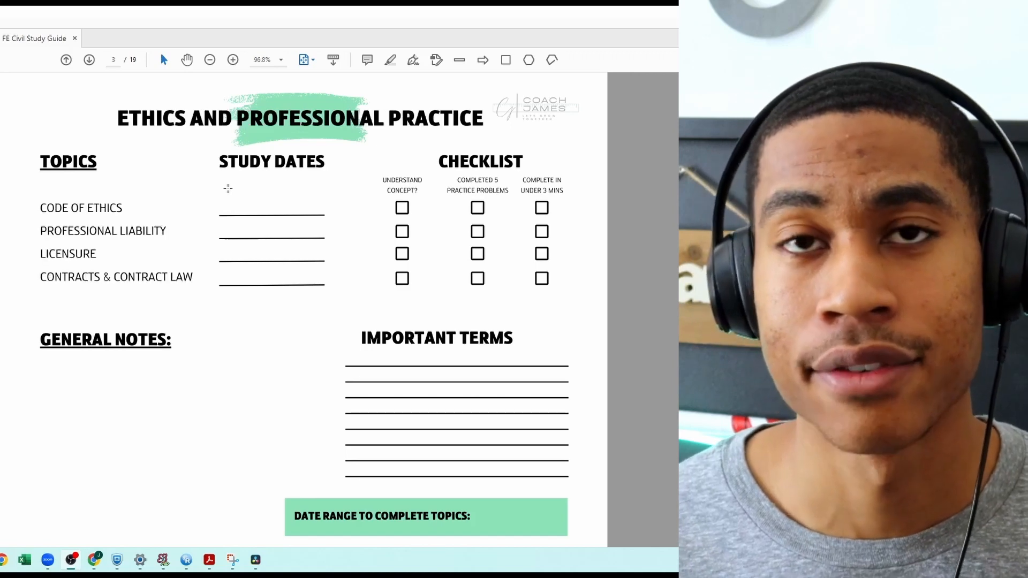
pyautogui.click(89, 59)
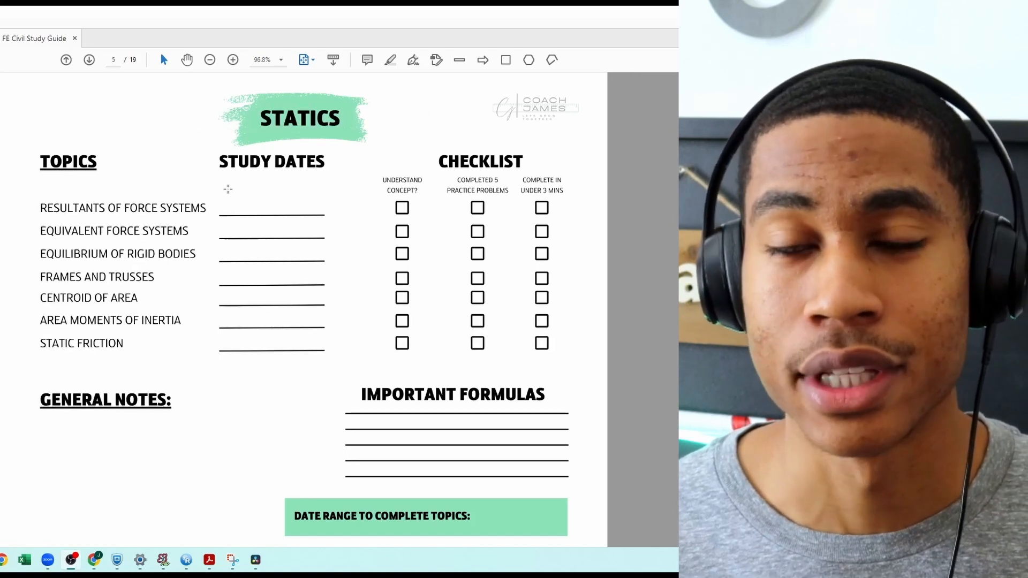
pyautogui.click(89, 60)
pyautogui.write('7')
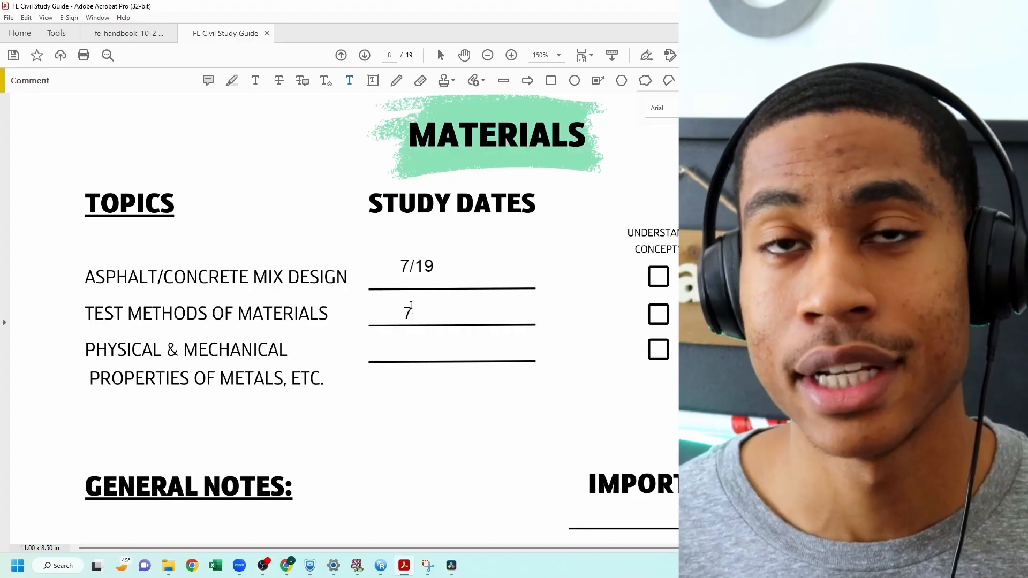
pyautogui.write('/20')
pyautogui.click(452, 346)
pyautogui.write('7/22')
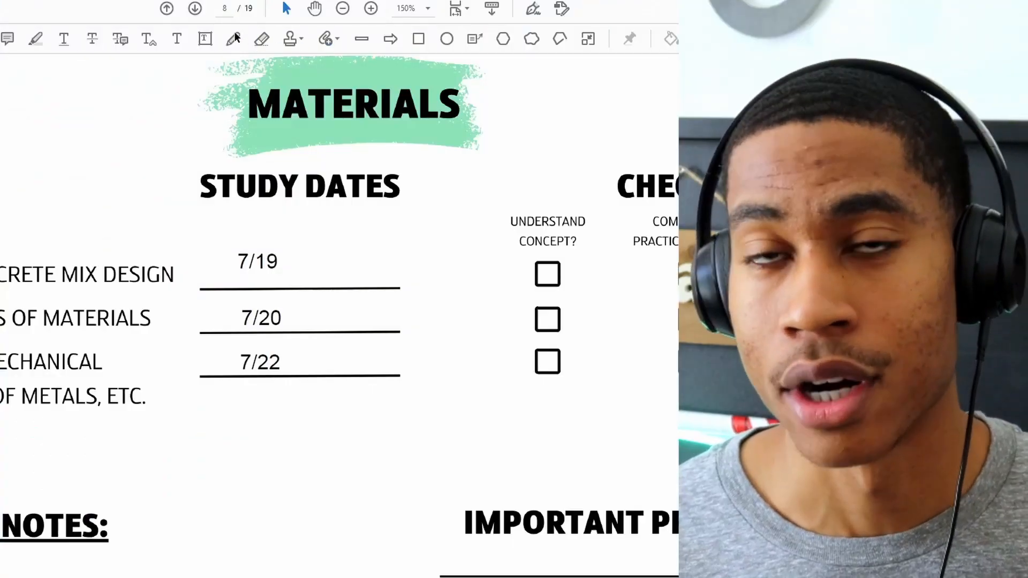
pyautogui.click(233, 38)
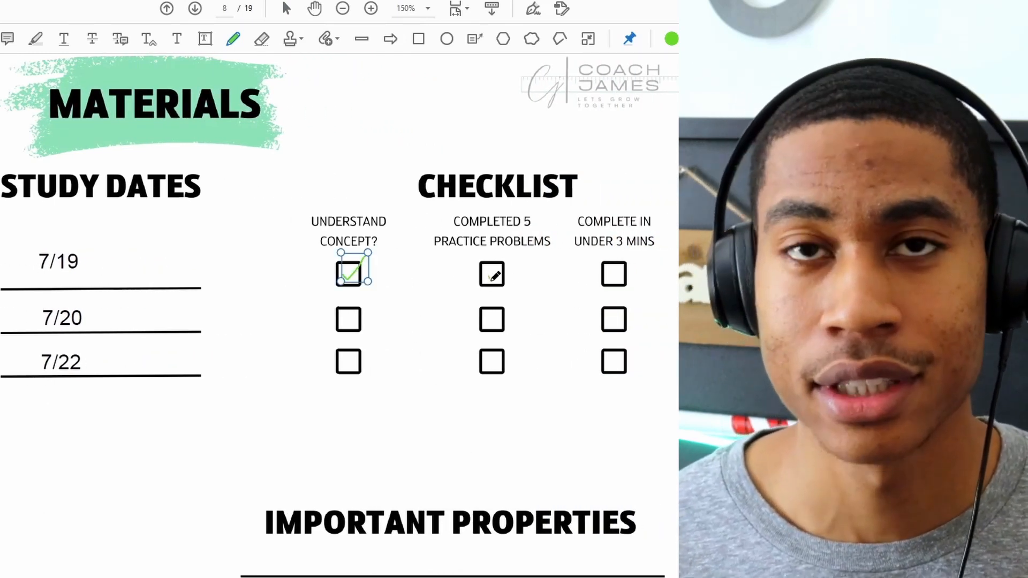
# Tick the Completed 5 Practice Problems and under-3-minutes boxes for the first Materials topic
pyautogui.click(492, 274)
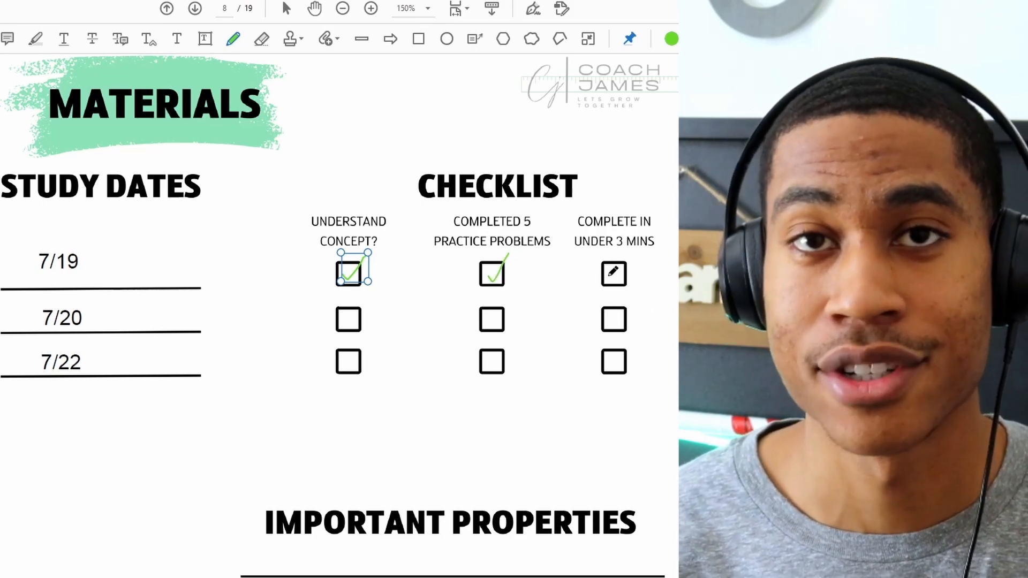
pyautogui.click(613, 274)
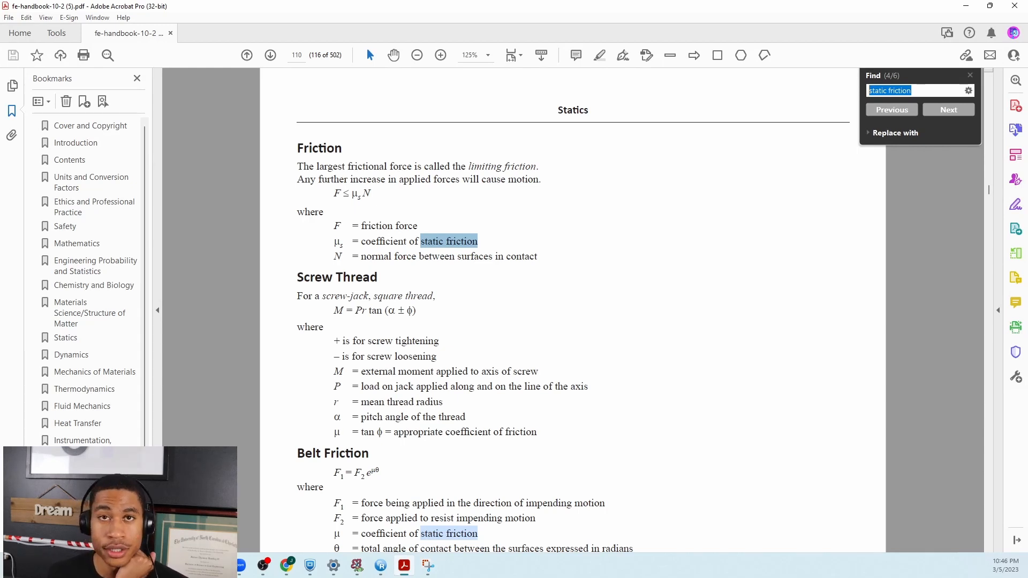
pyautogui.moveTo(764, 237)
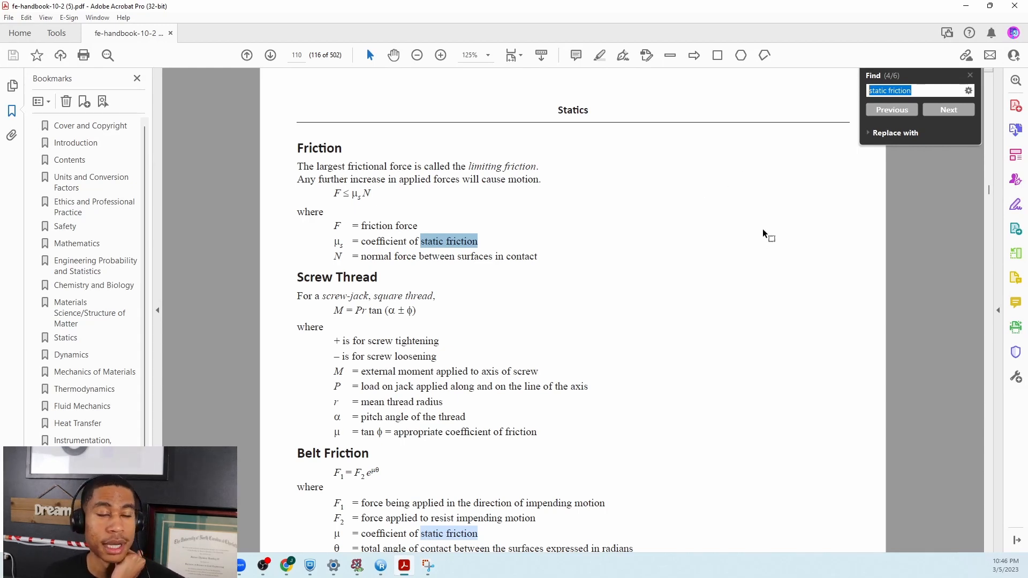